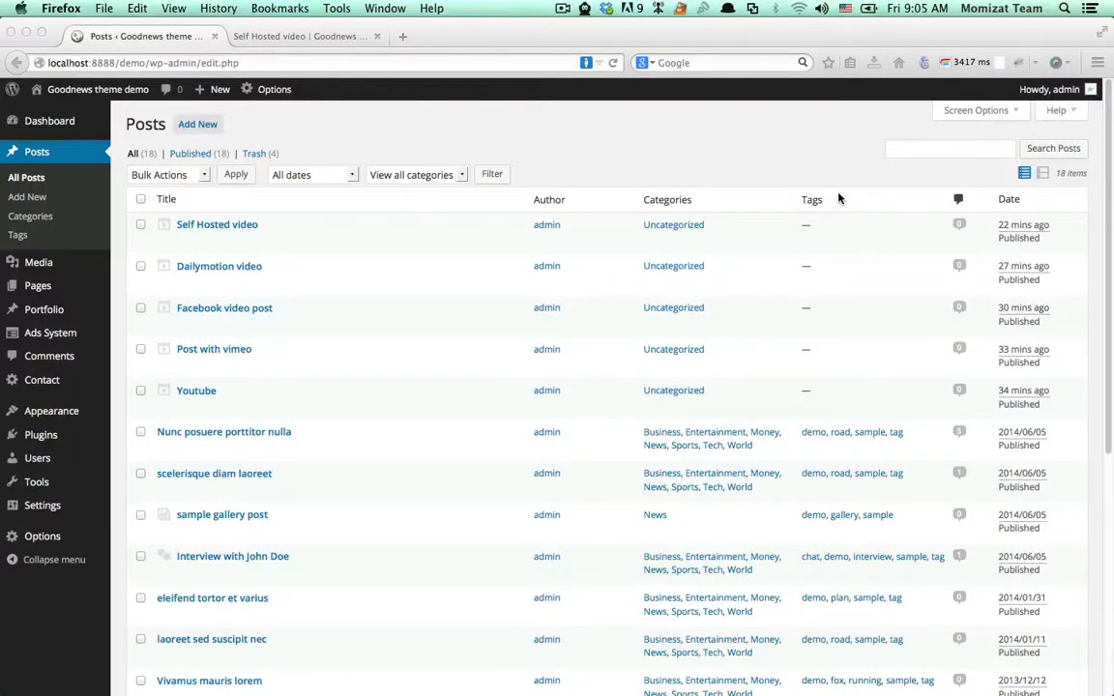
pyautogui.moveTo(70, 220)
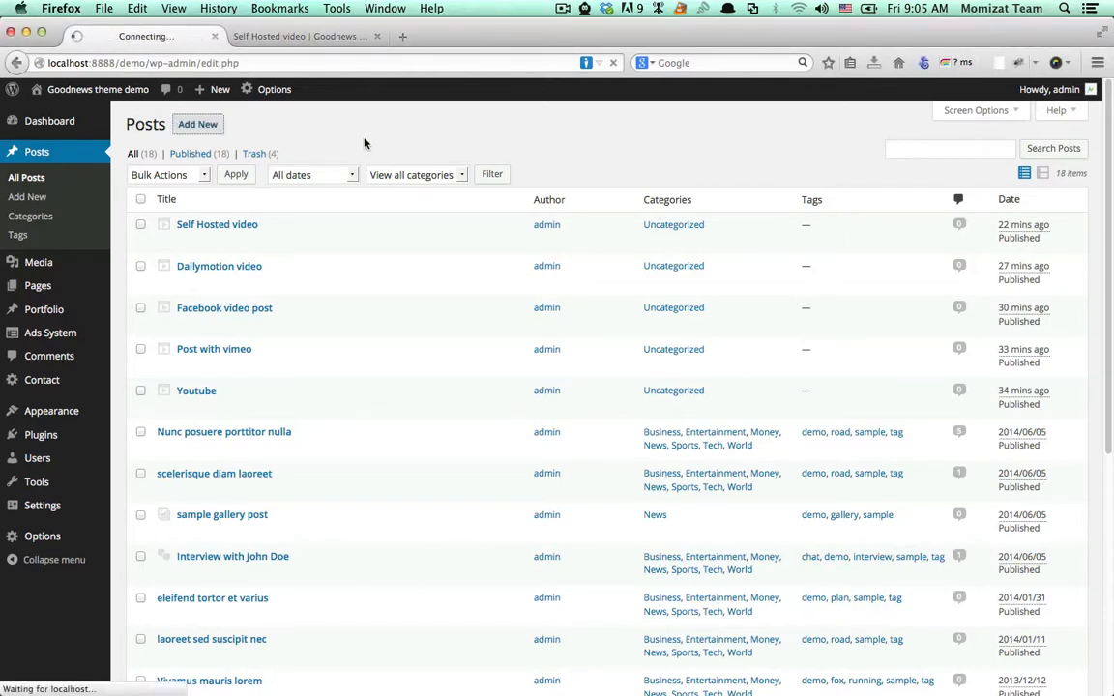
# - Open a blank Add New Post editor from the Posts menu
pyautogui.click(197, 124)
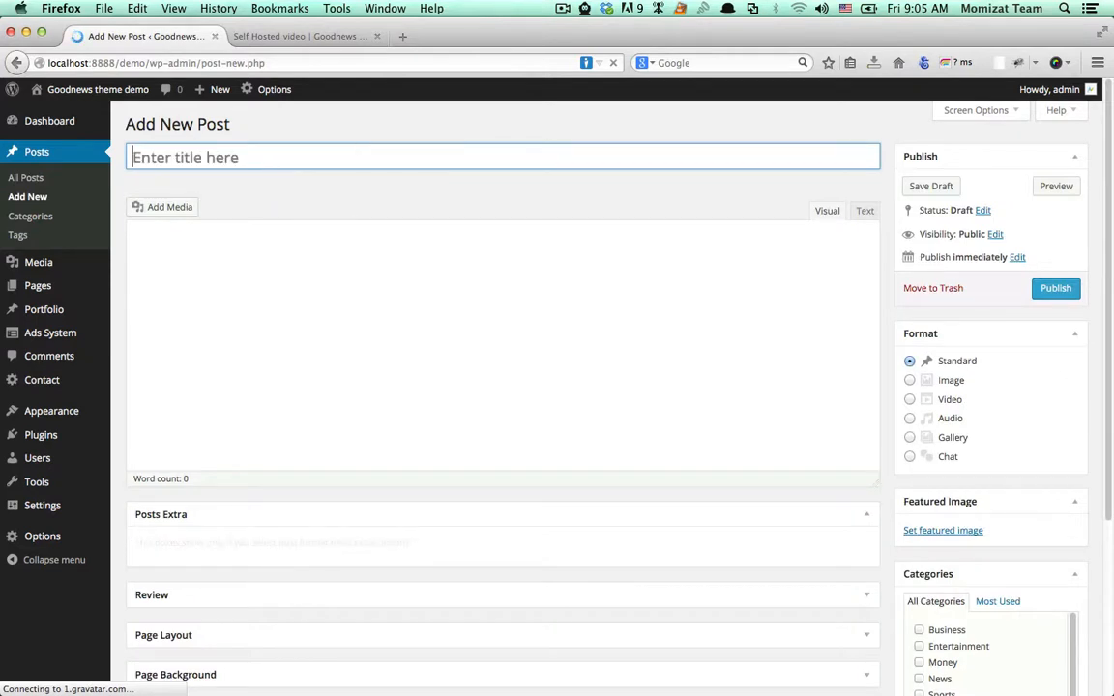
# - Title the post 'Sample audio post - sound cloud' and add a placeholder Latin body paragraph
pyautogui.write('Sample')
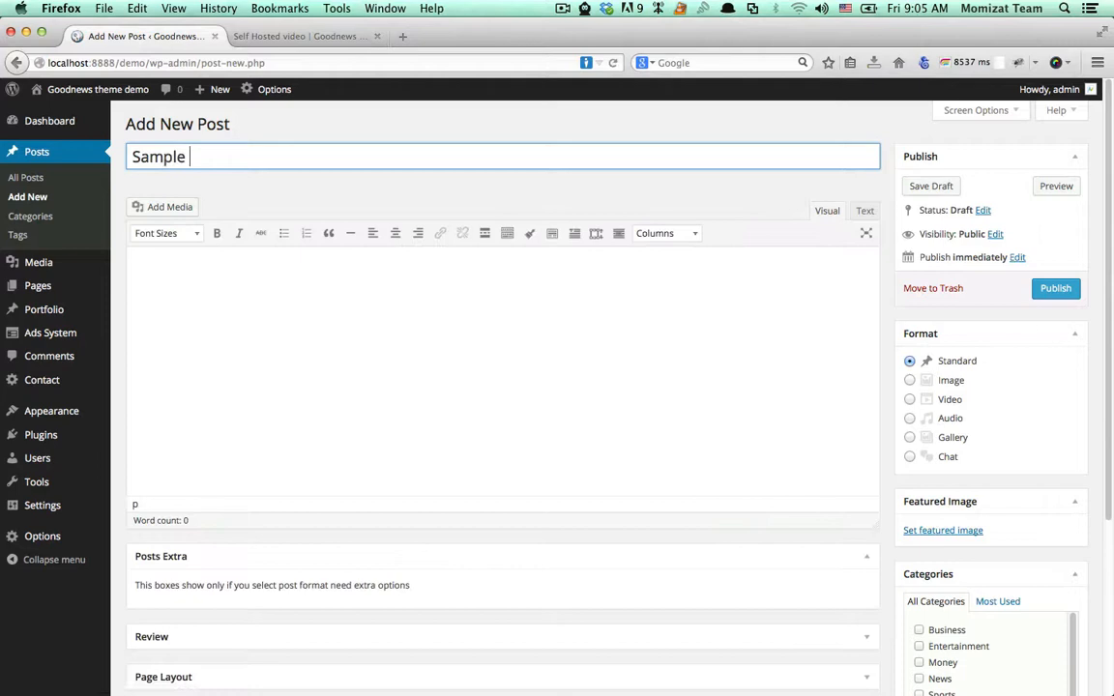
pyautogui.write('auf')
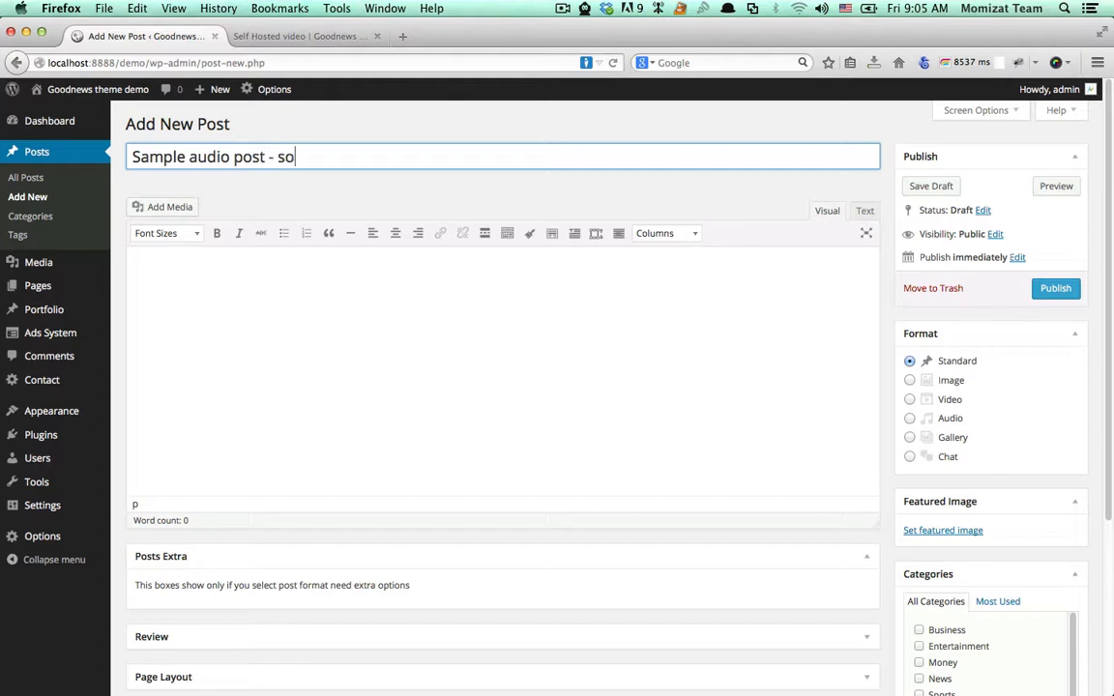
pyautogui.write('und')
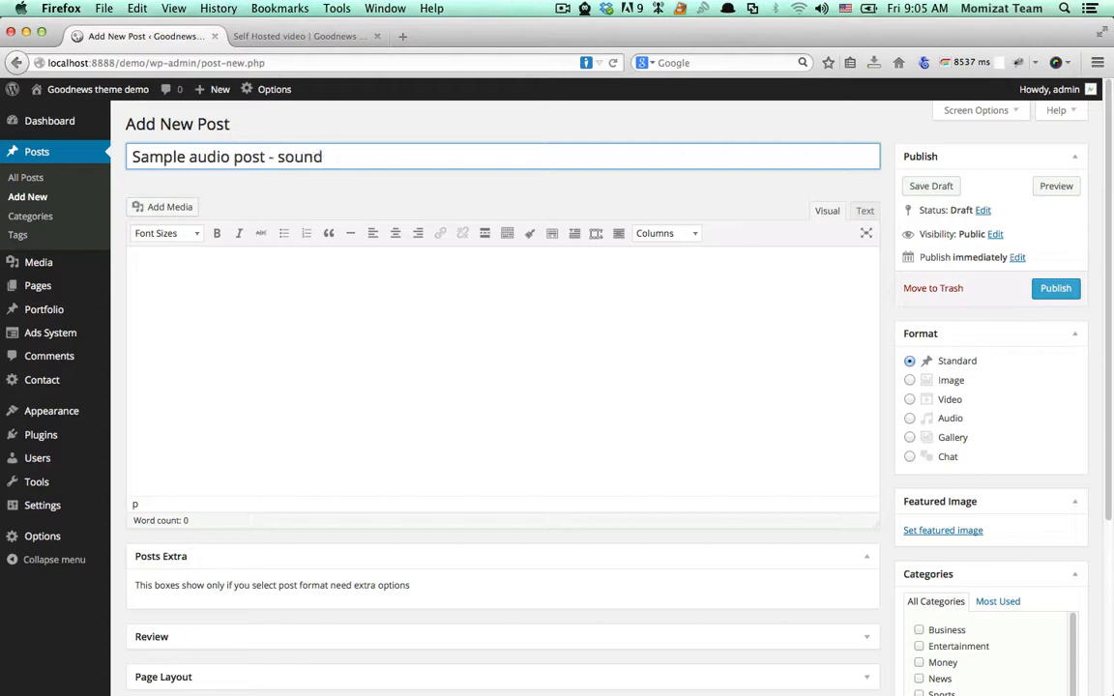
pyautogui.write('cloud')
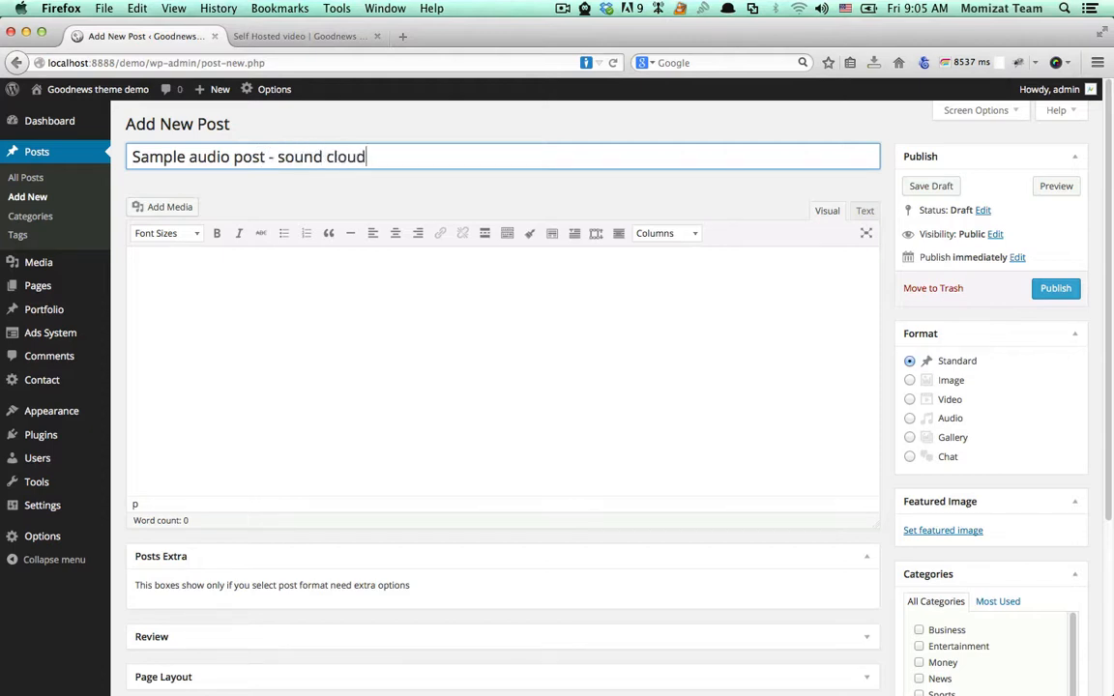
pyautogui.click(300, 35)
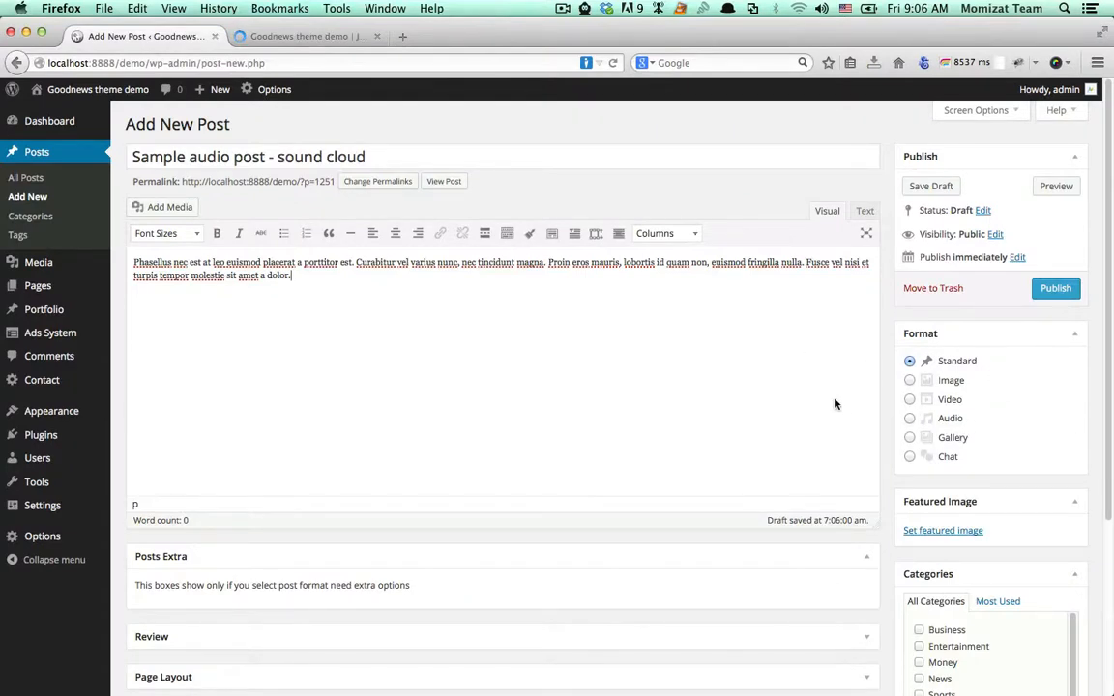
# - Choose Audio format with SoundCloud as the extra audio type, then bring up the SoundCloud track
pyautogui.click(909, 418)
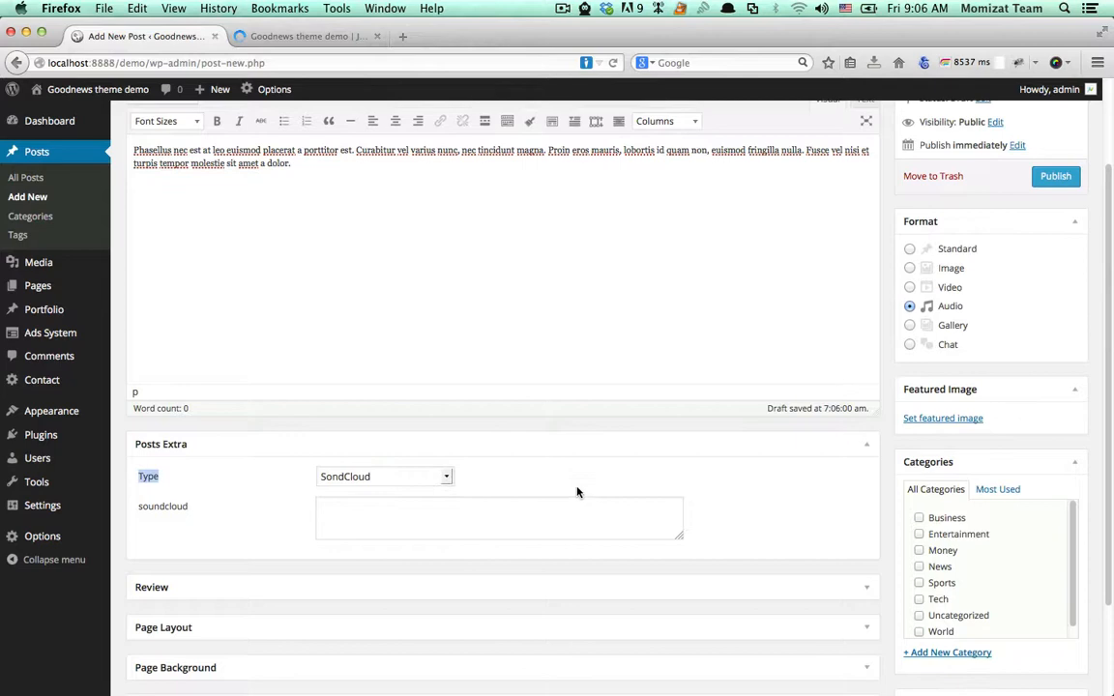
pyautogui.click(499, 518)
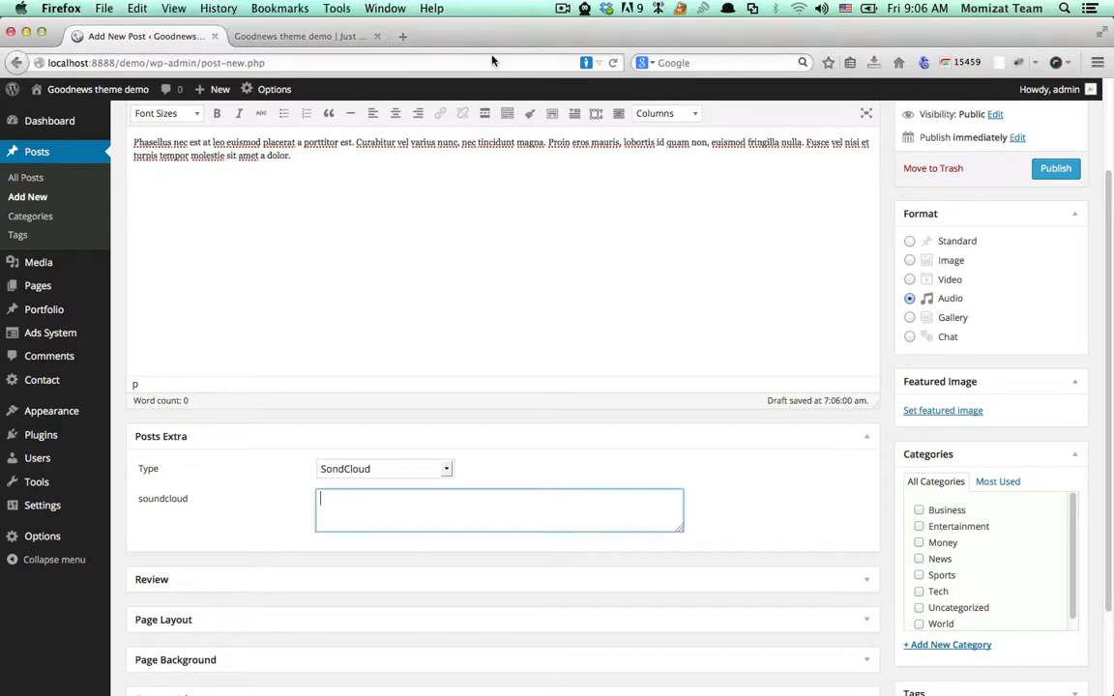
pyautogui.click(300, 36)
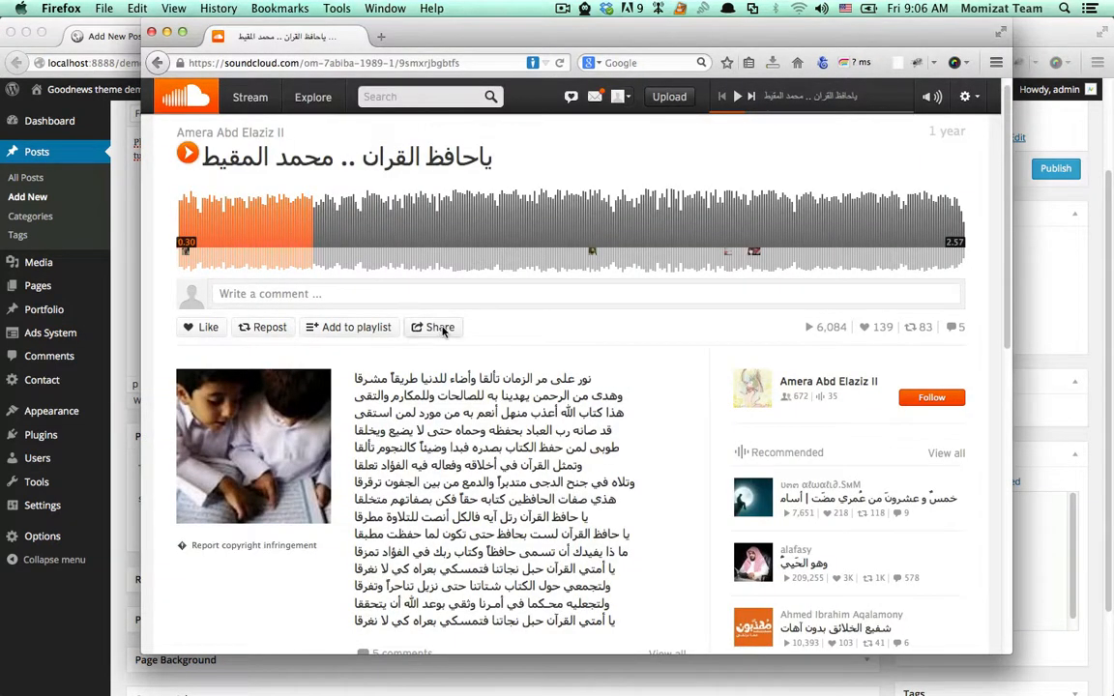
# - Copy the track's iframe embed code from Share > Embed and close SoundCloud
pyautogui.click(432, 327)
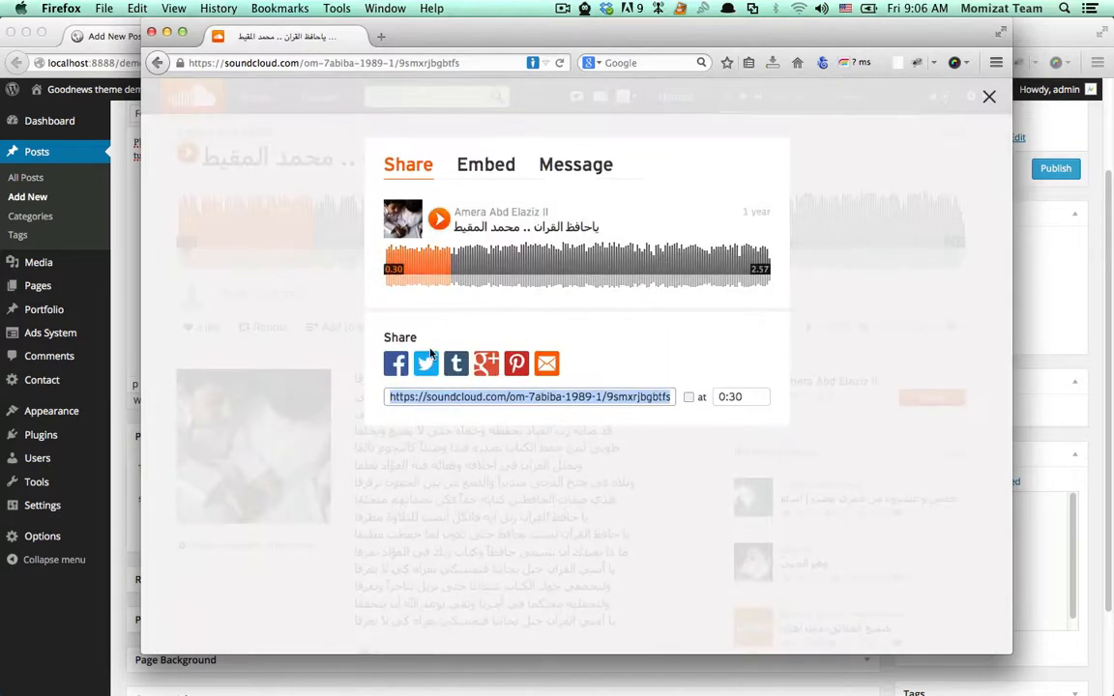
pyautogui.click(486, 164)
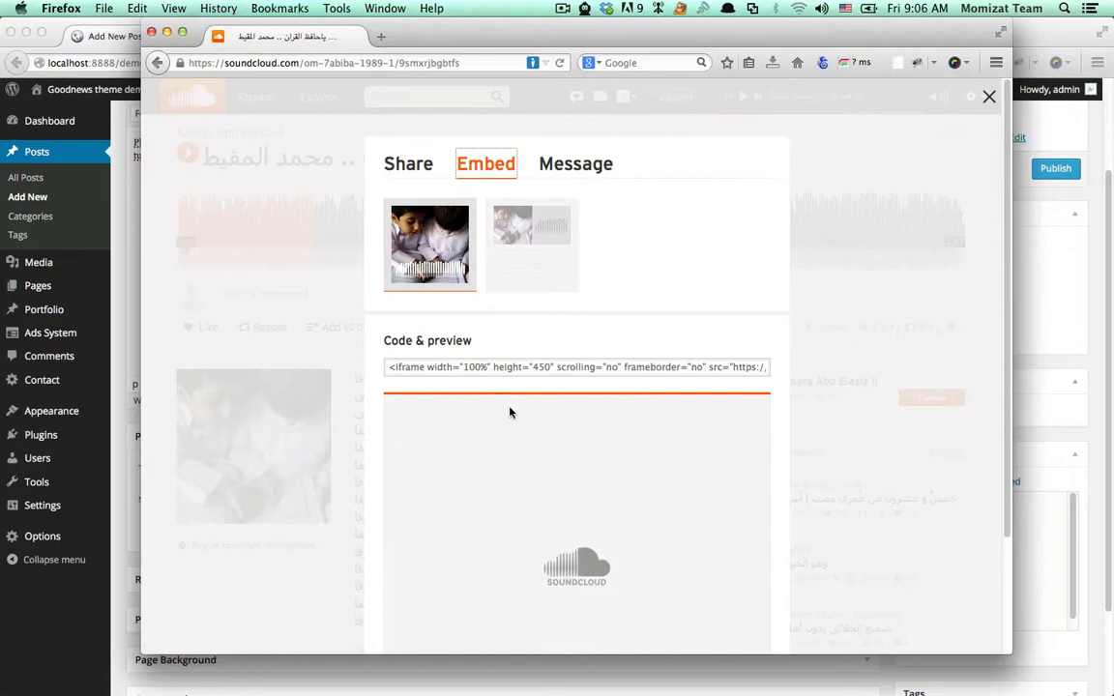
pyautogui.scroll(-3)
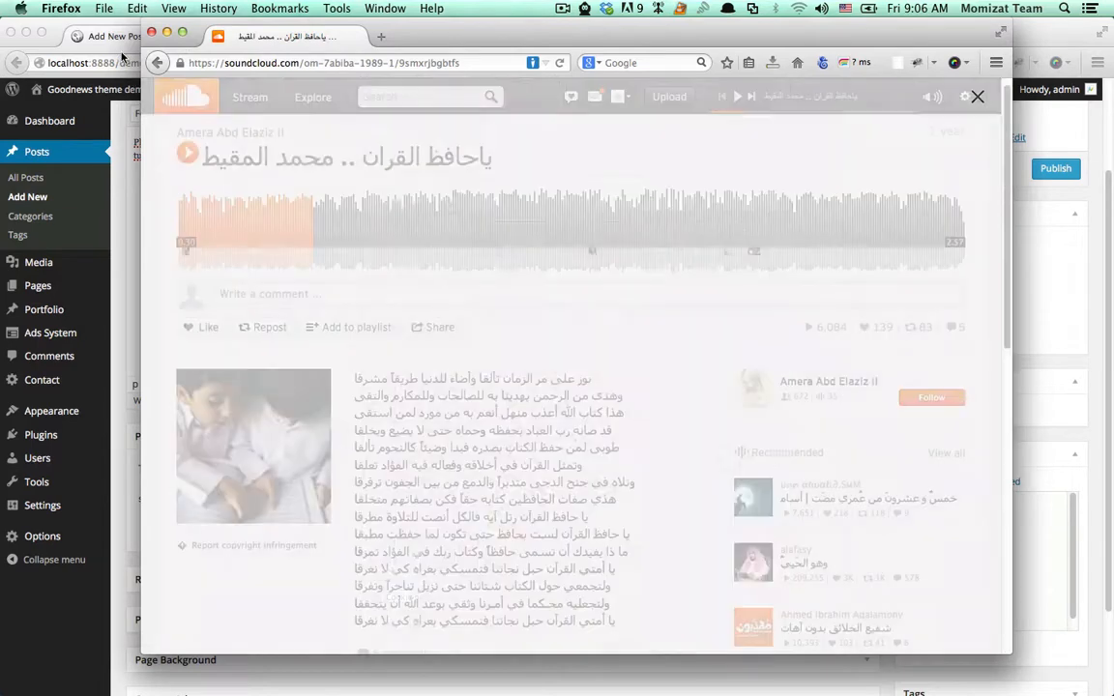
pyautogui.click(977, 97)
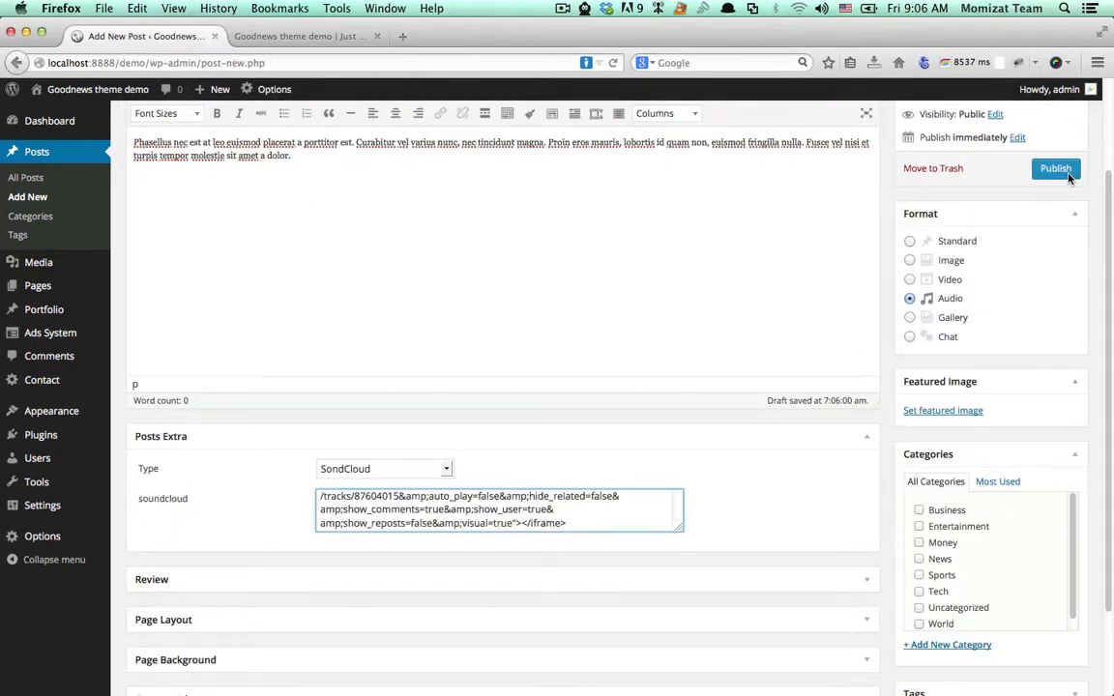
# - Paste the SoundCloud iframe into the soundcloud field and publish the post
pyautogui.scroll(-3)
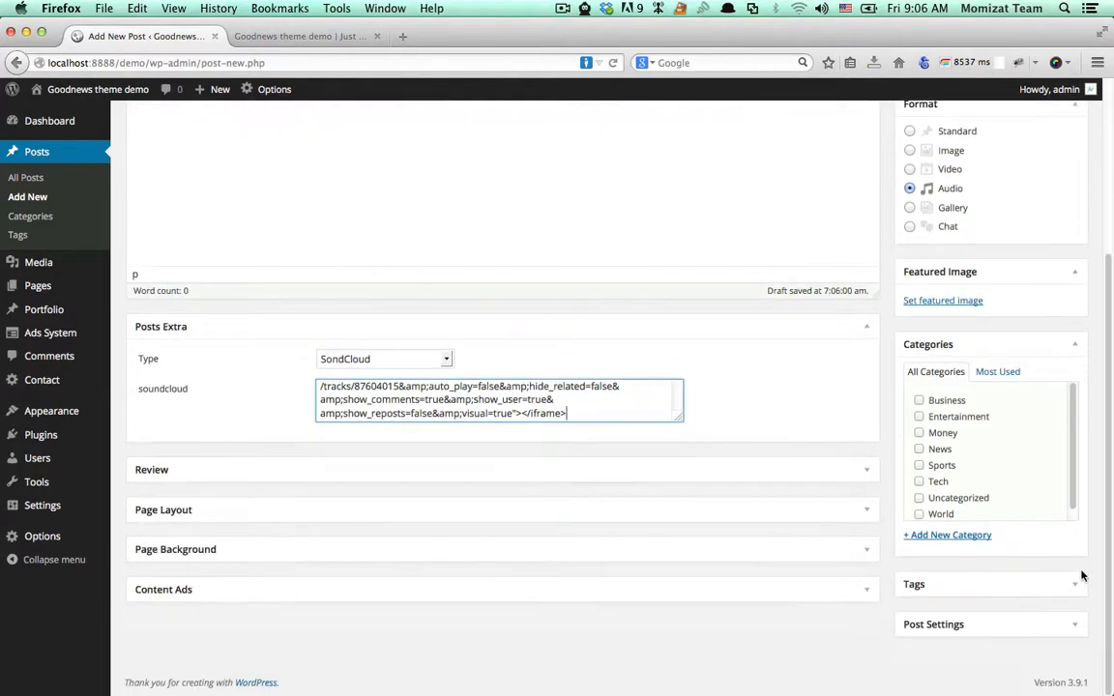
pyautogui.moveTo(980, 359)
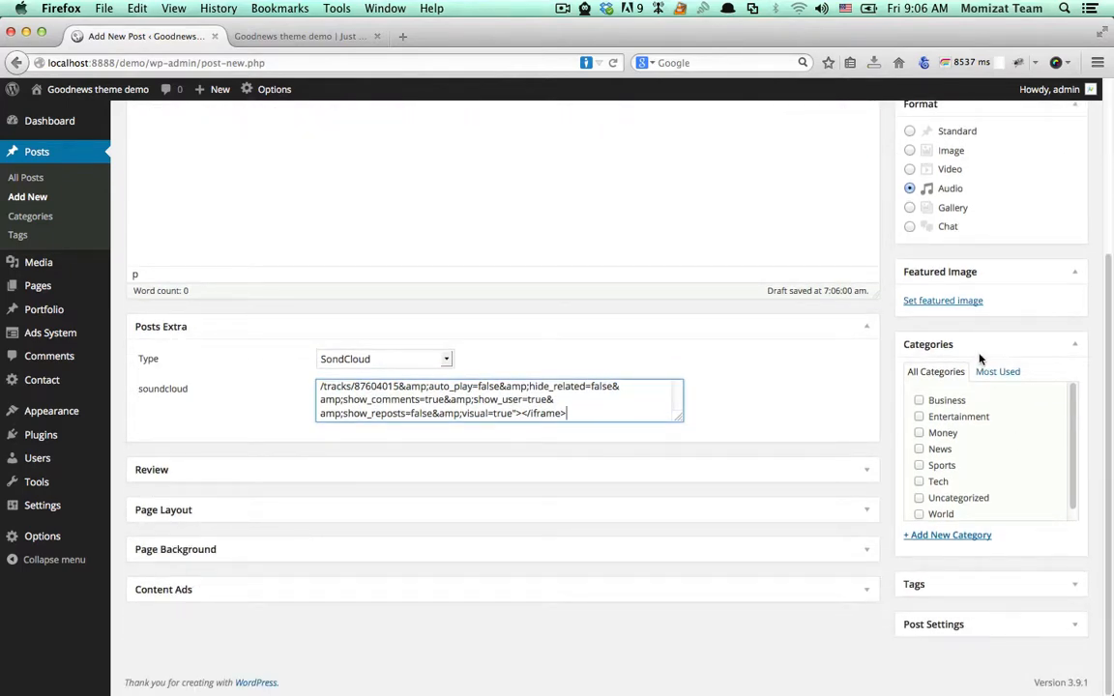
pyautogui.scroll(3)
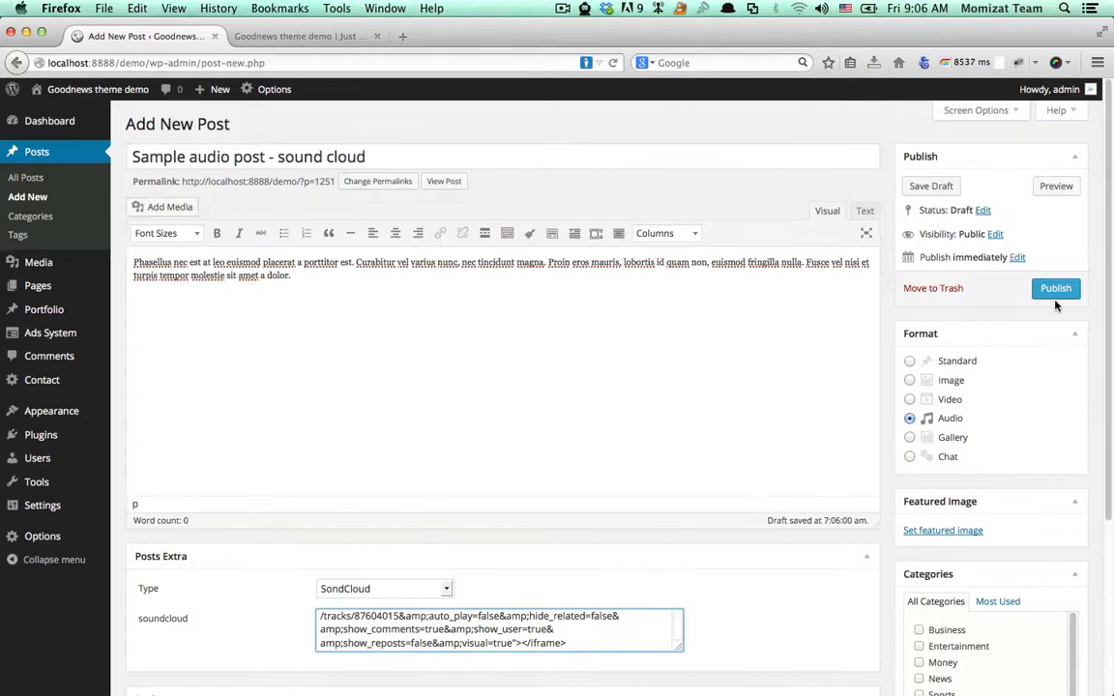
pyautogui.click(1055, 288)
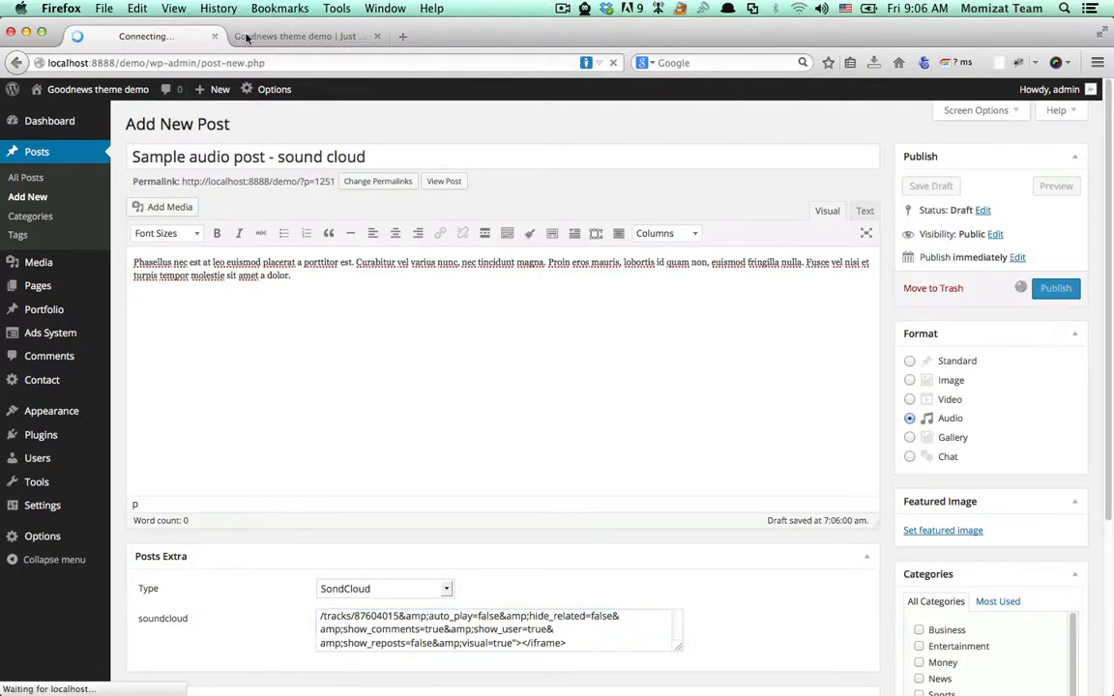
pyautogui.click(297, 36)
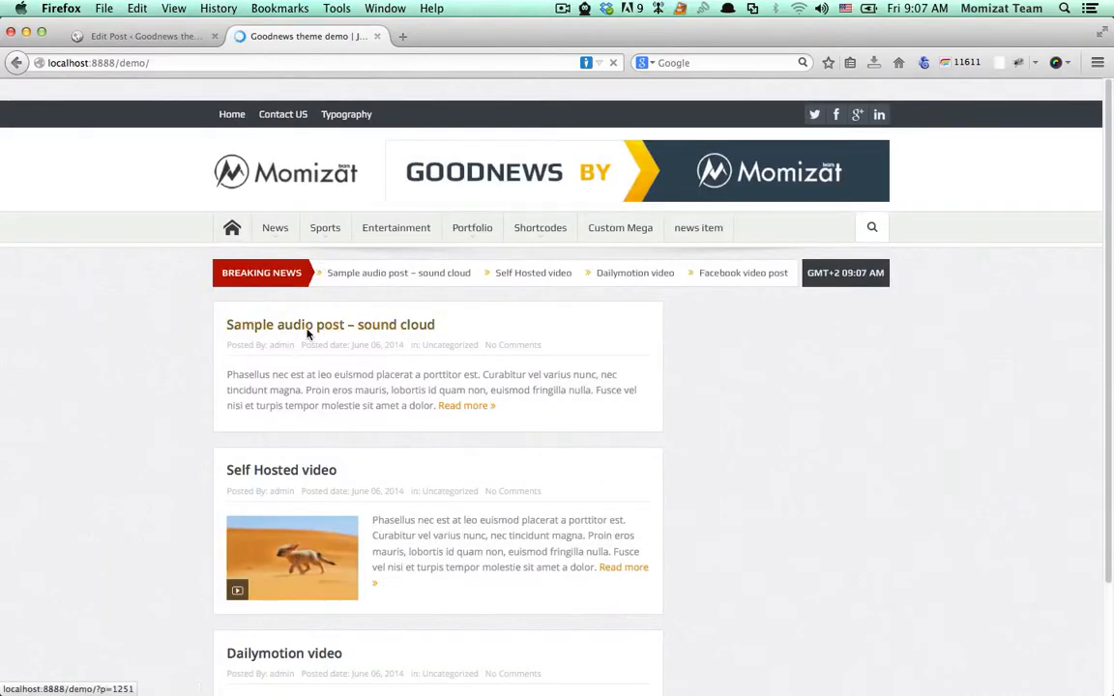
# - Open the published 'Sample audio post – sound cloud' page and play its embedded track
pyautogui.click(330, 324)
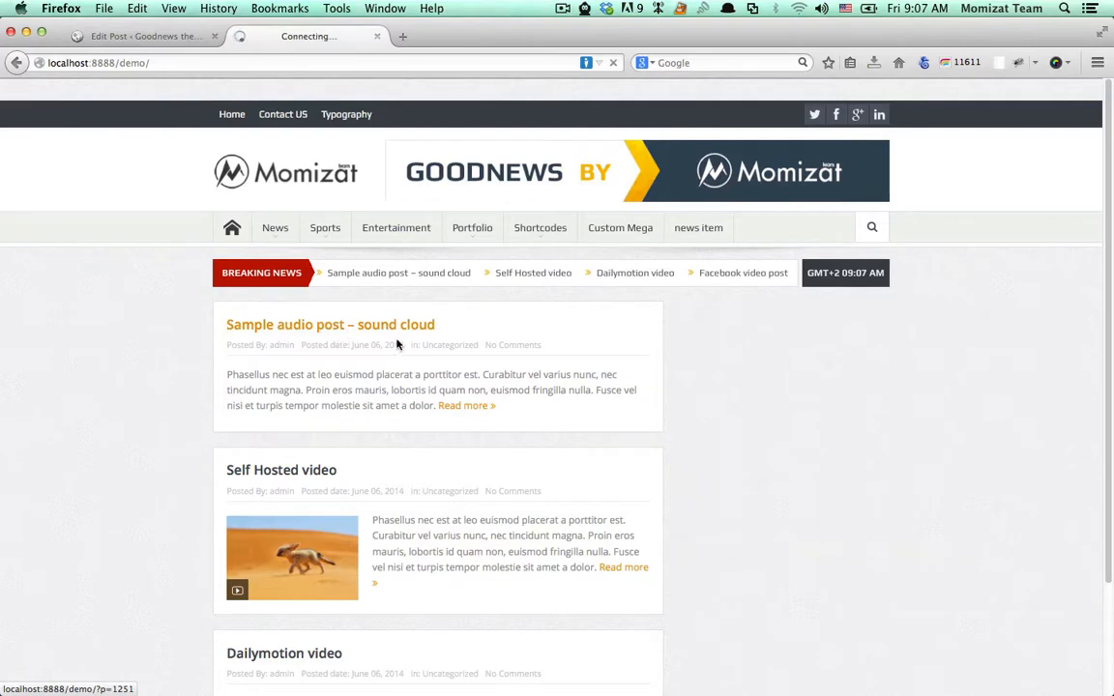
pyautogui.click(330, 324)
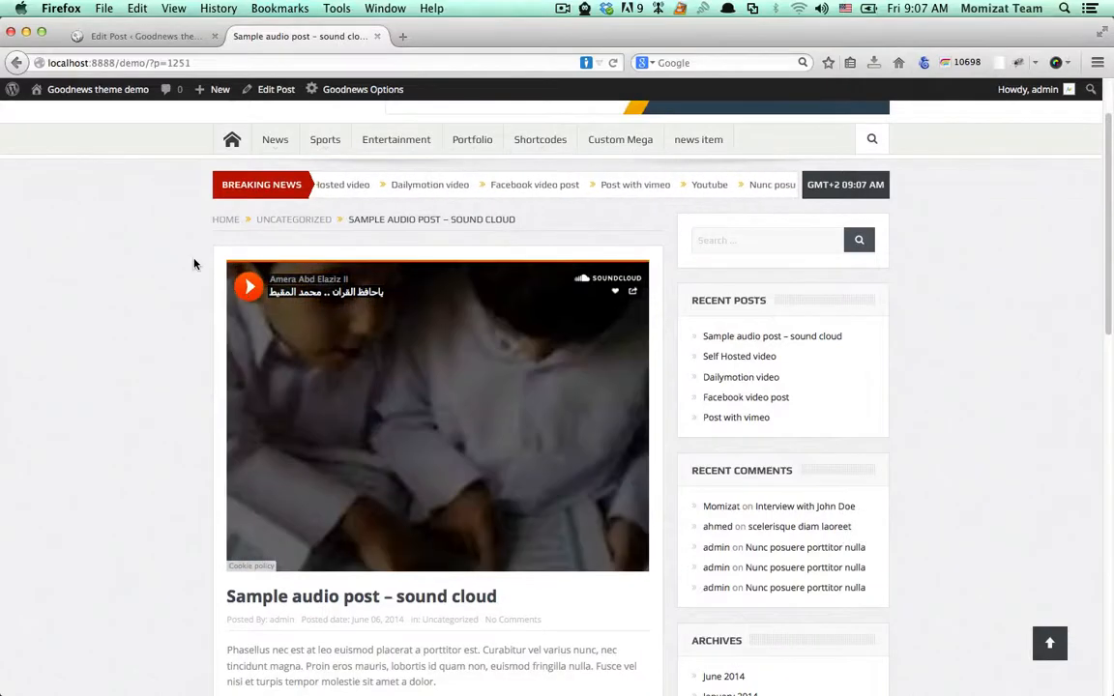
pyautogui.click(249, 286)
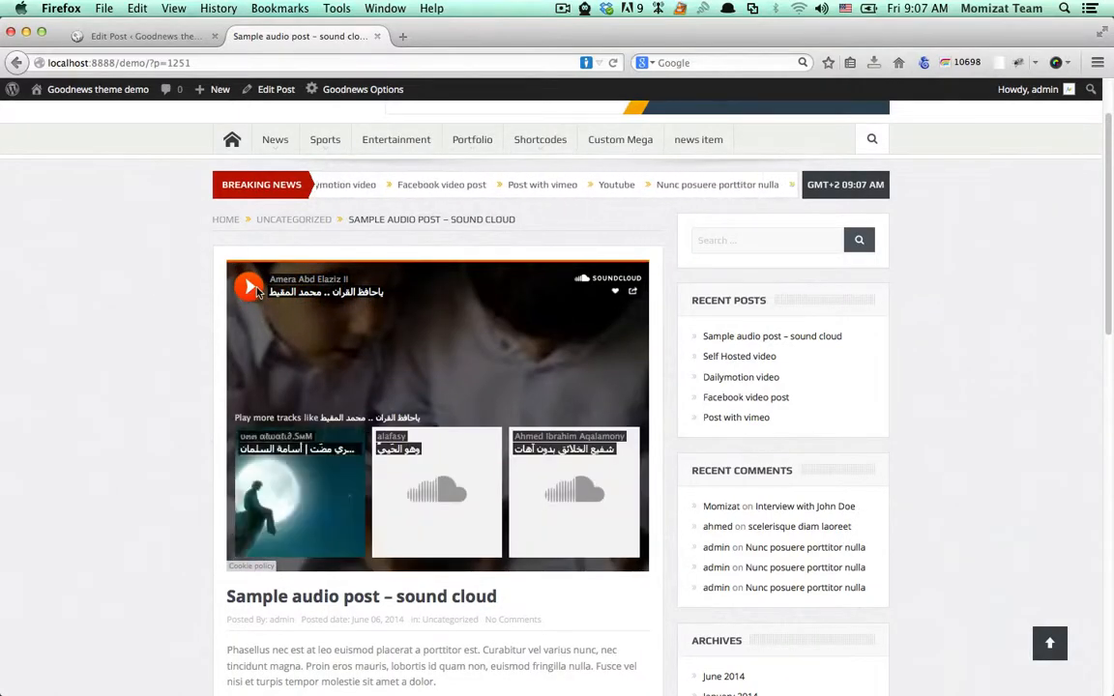
pyautogui.click(248, 287)
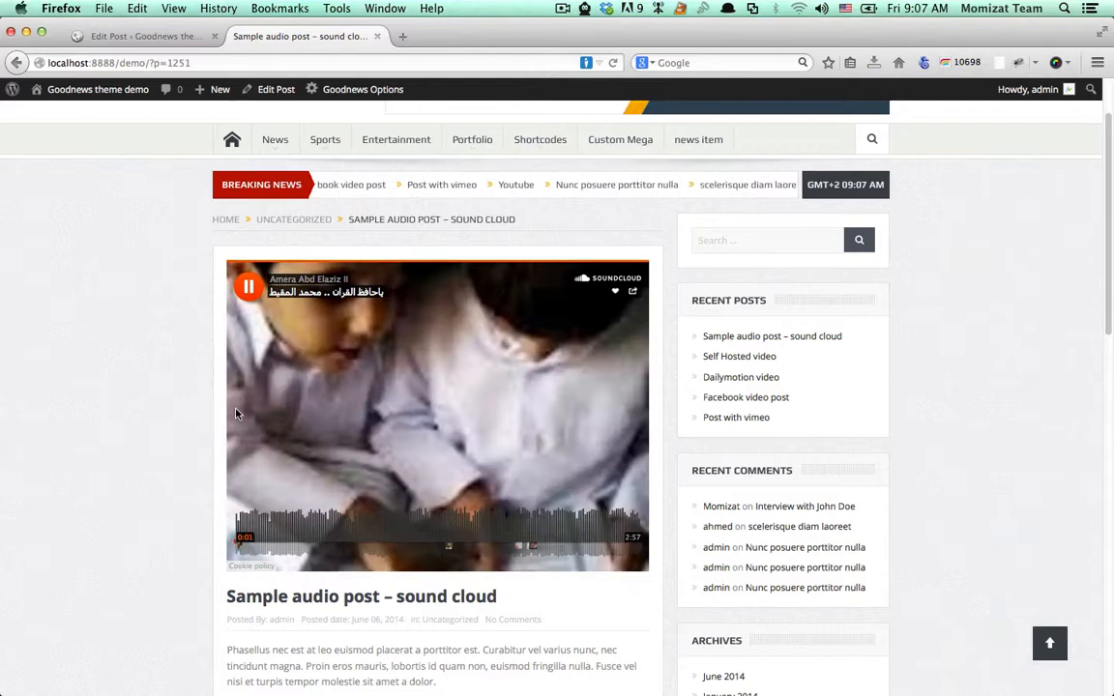
pyautogui.click(249, 287)
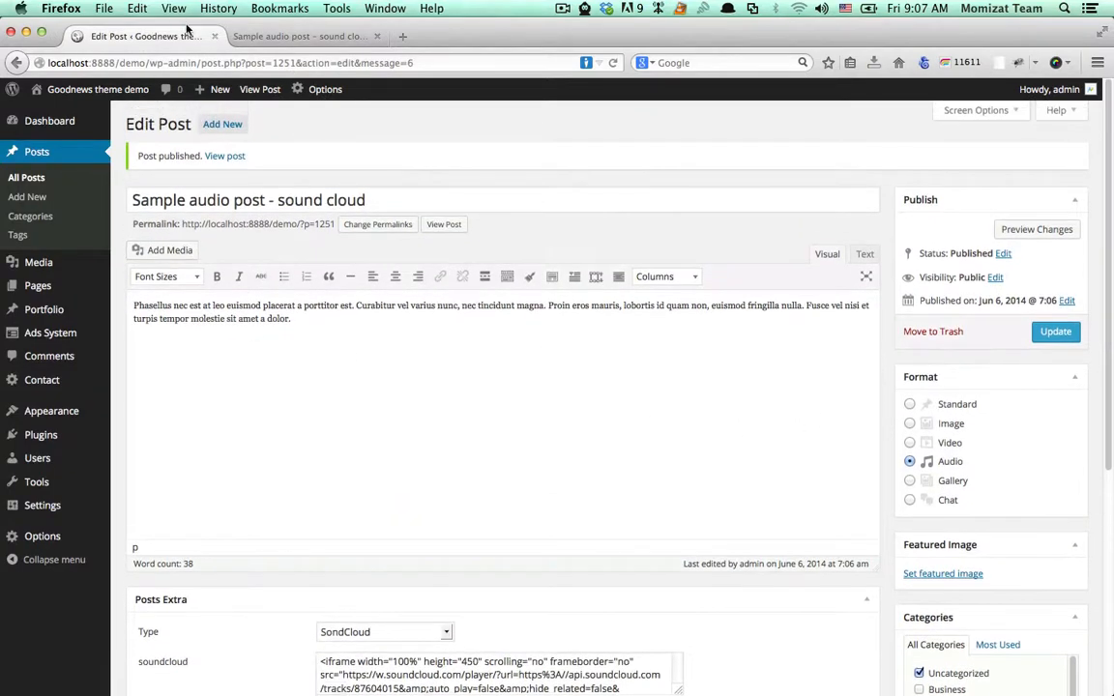
# - Show the demo site's home page, then start a new post from the admin bar
pyautogui.click(223, 124)
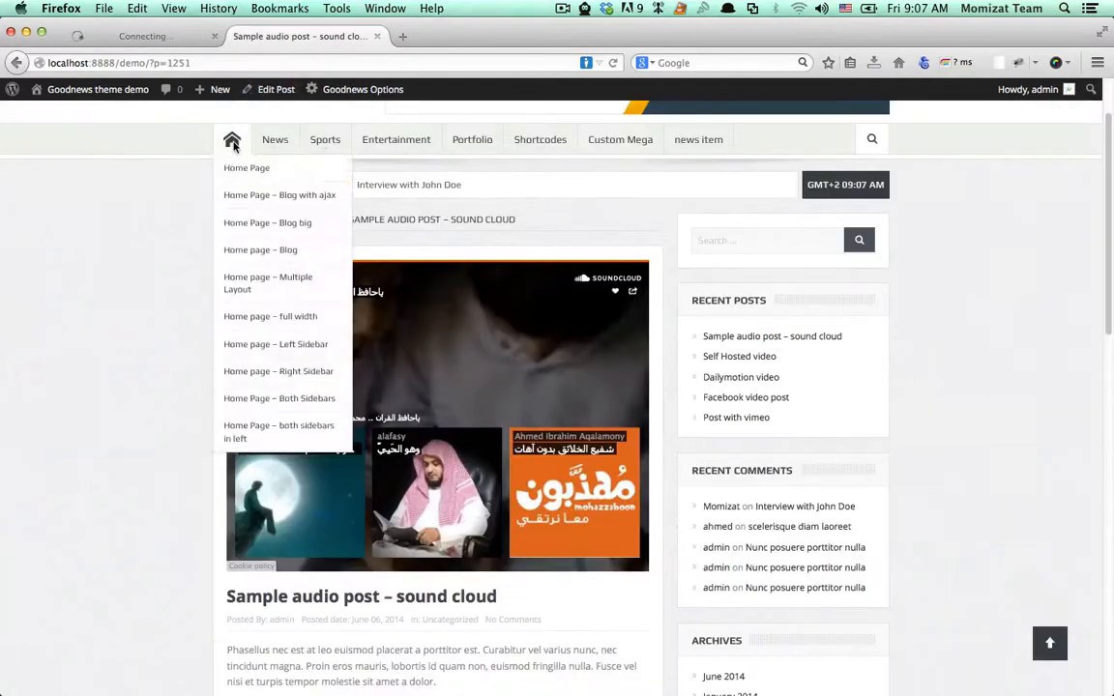
pyautogui.click(275, 89)
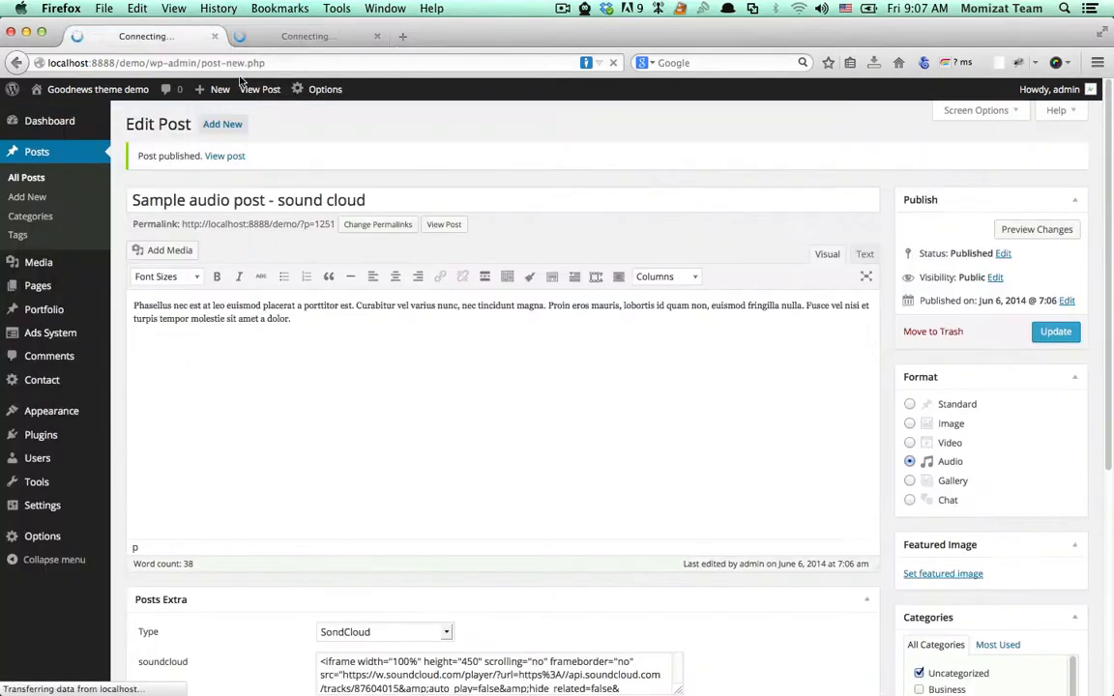
pyautogui.click(27, 196)
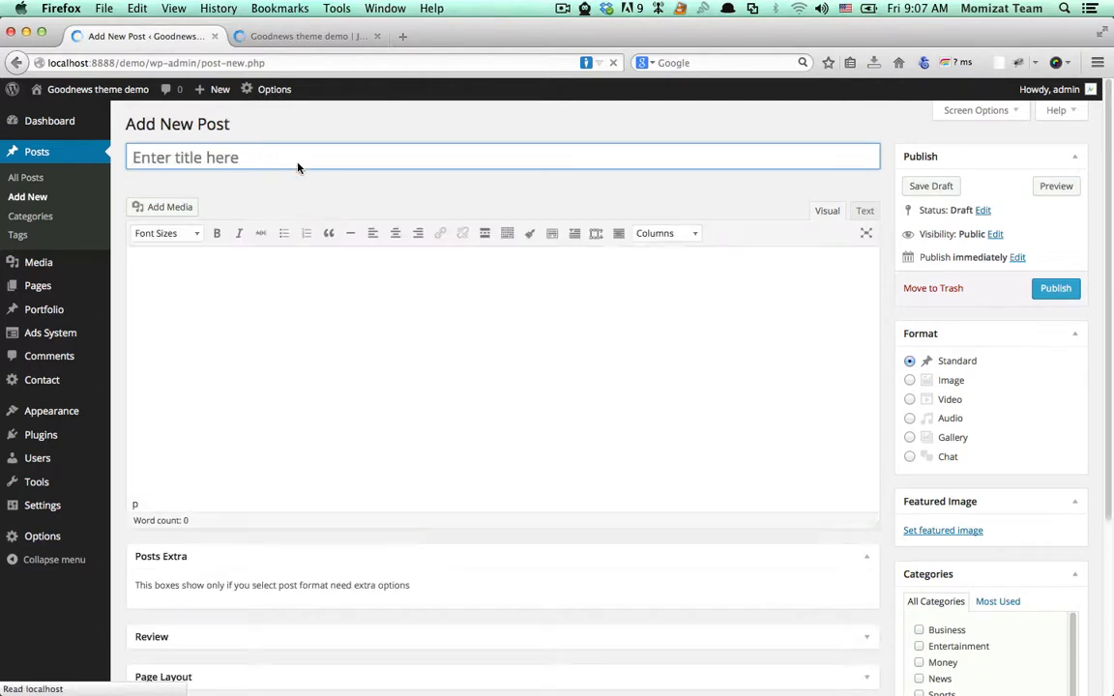
# - Title the post 'My audio', paste the Phasellus excerpt, and set Audio format, Self Hosted Audio
pyautogui.write('My au')
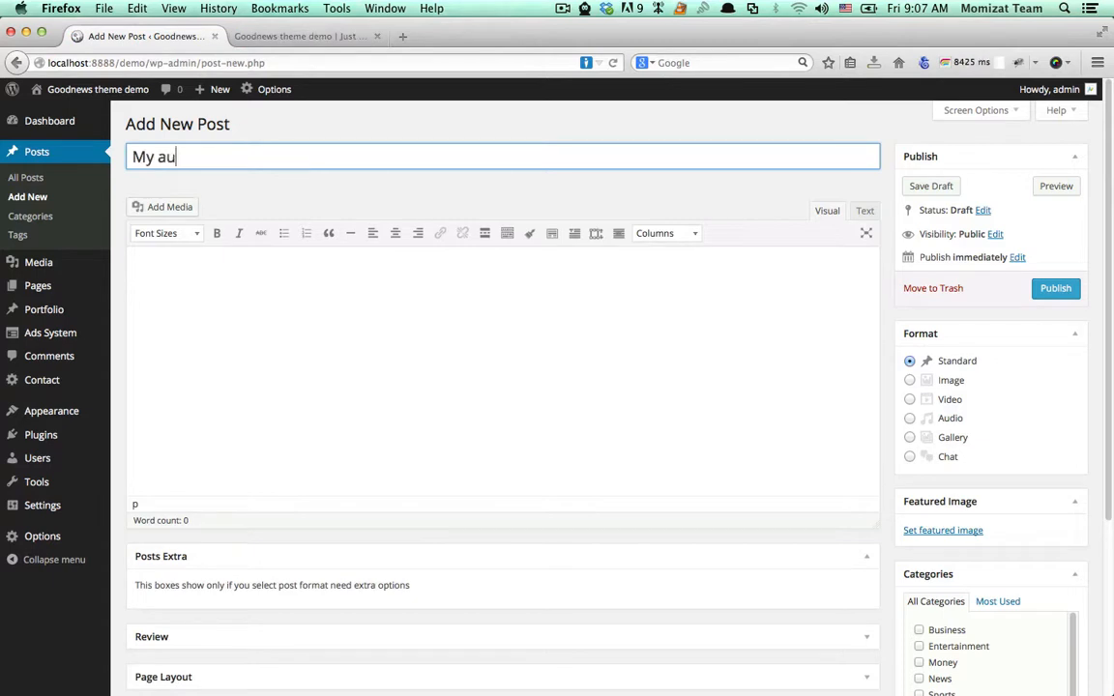
pyautogui.write('dio')
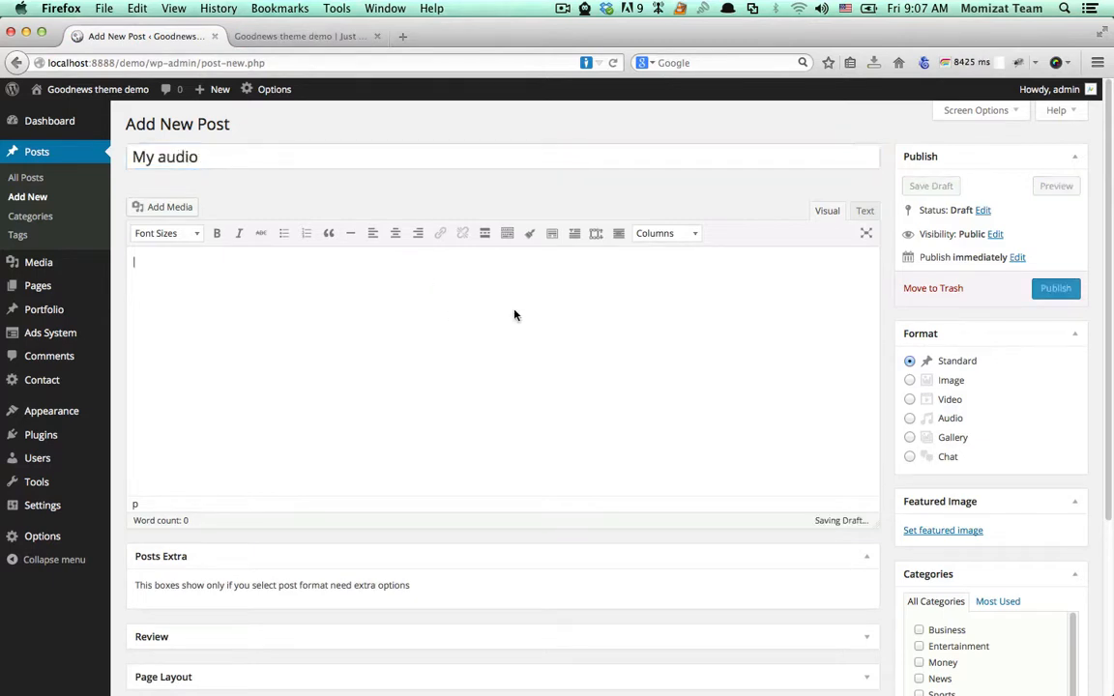
pyautogui.scroll(-3)
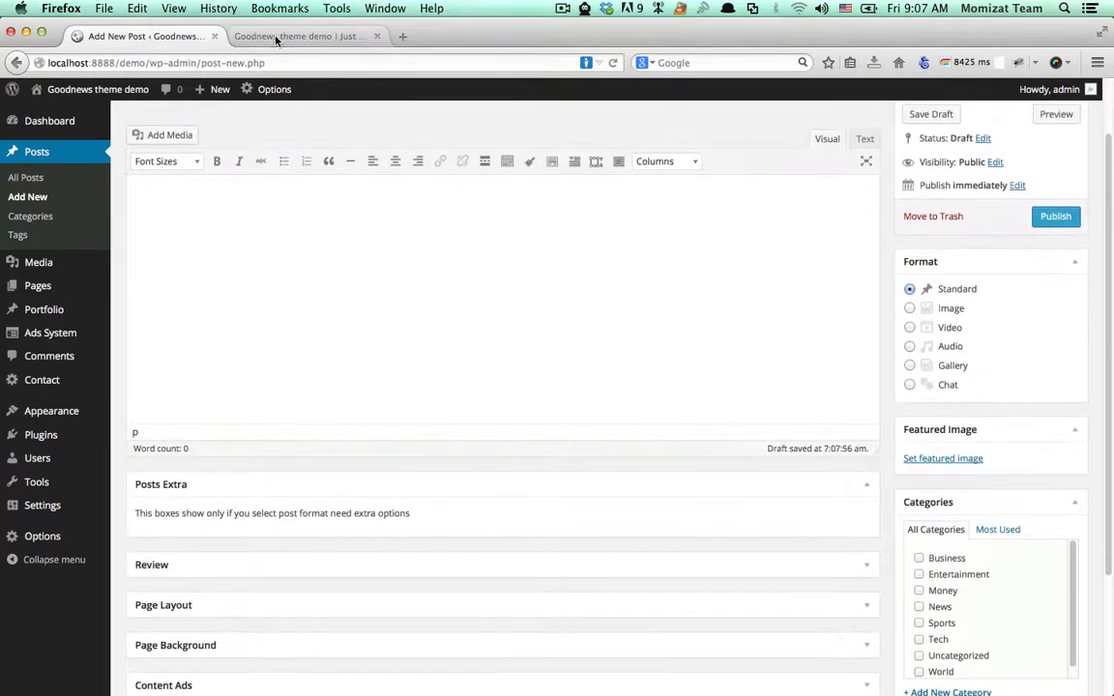
pyautogui.click(300, 36)
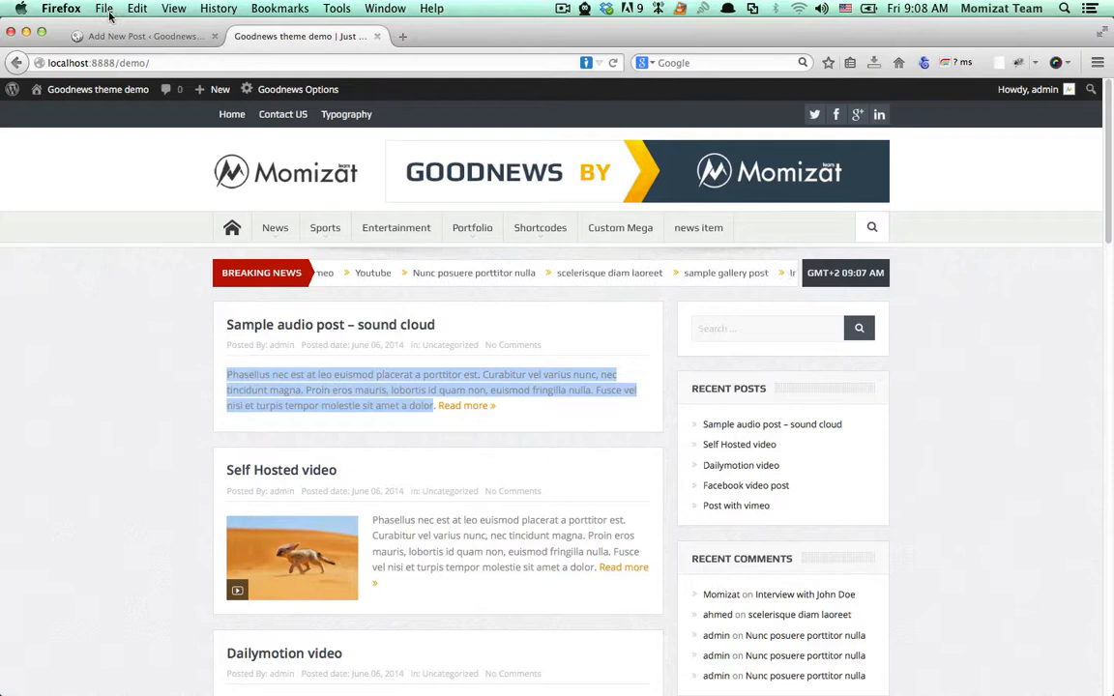
pyautogui.click(145, 36)
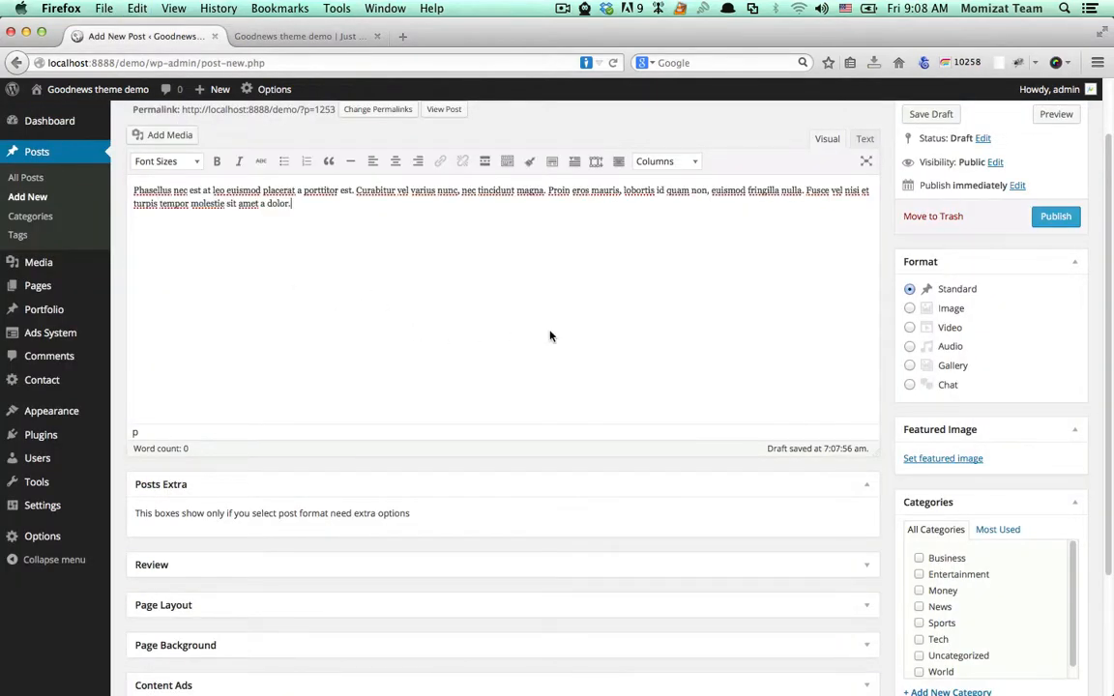
pyautogui.scroll(-3)
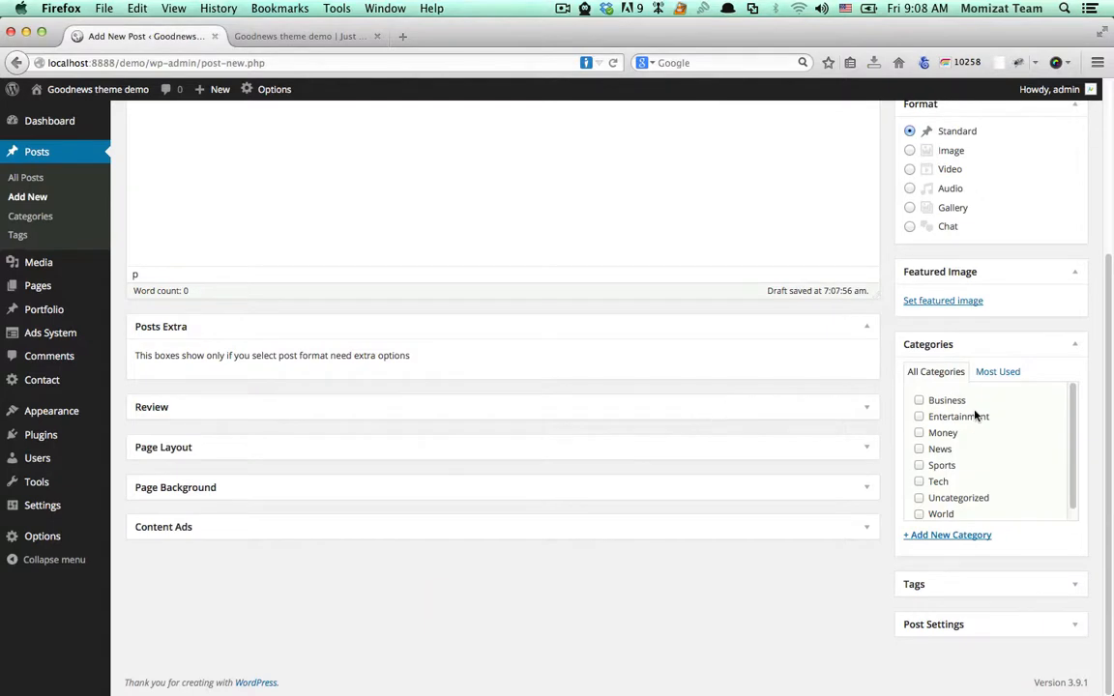
pyautogui.click(909, 188)
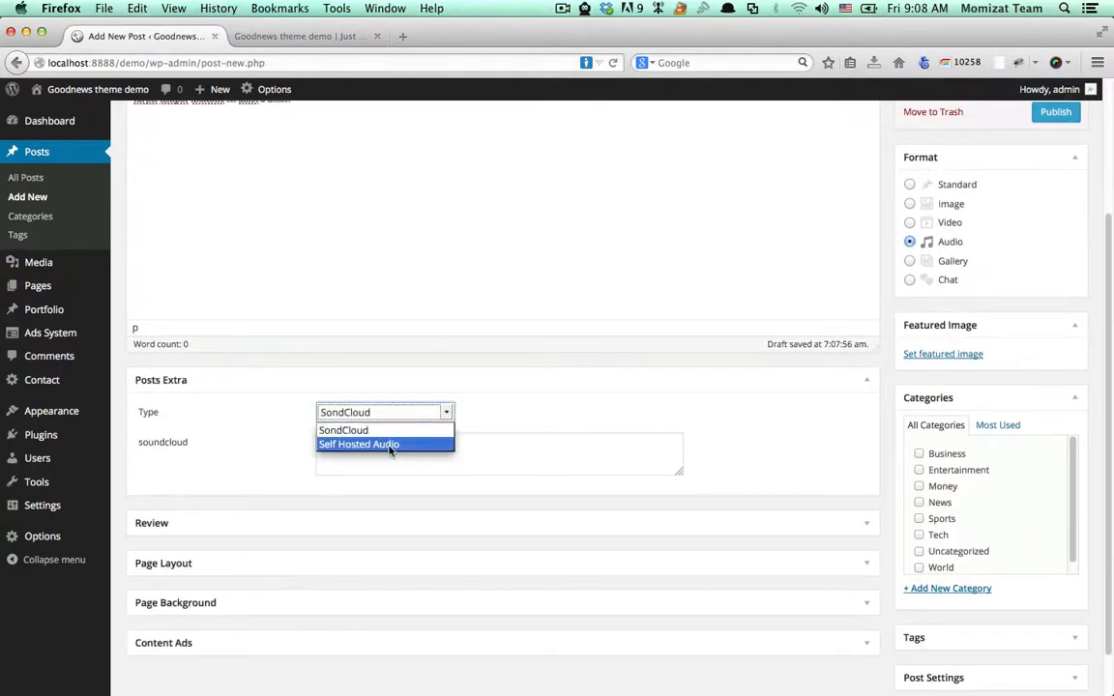
pyautogui.click(358, 444)
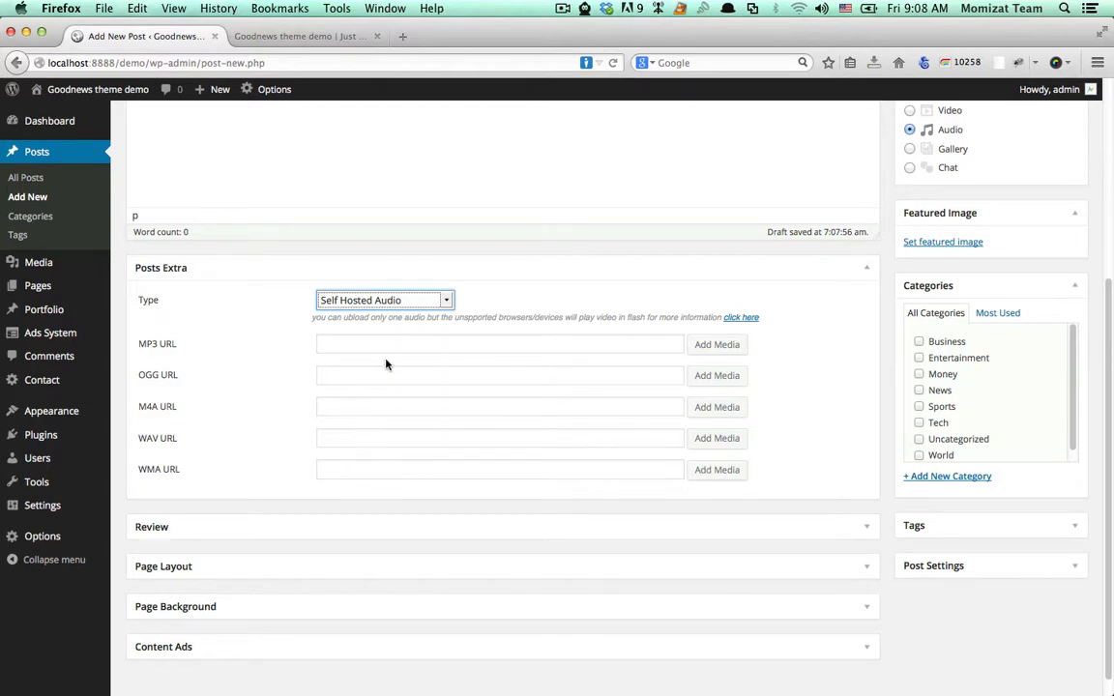
pyautogui.moveTo(741, 317)
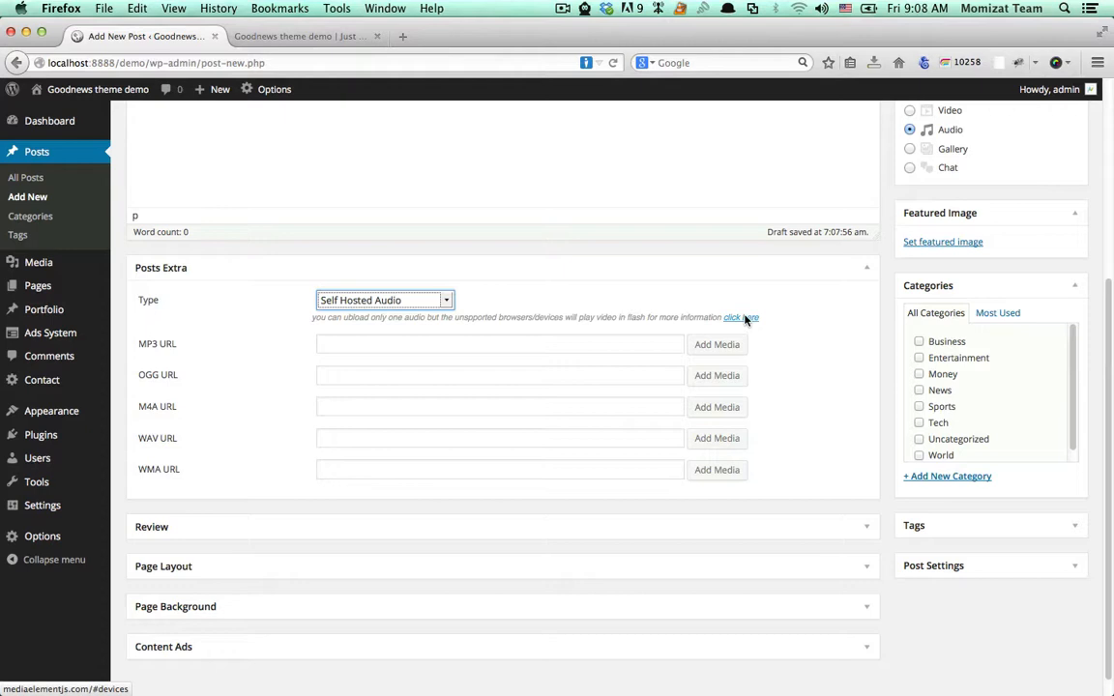
# - Review the MP3 row in MediaElement.js's browser support chart, then return to the demo tab
pyautogui.click(740, 318)
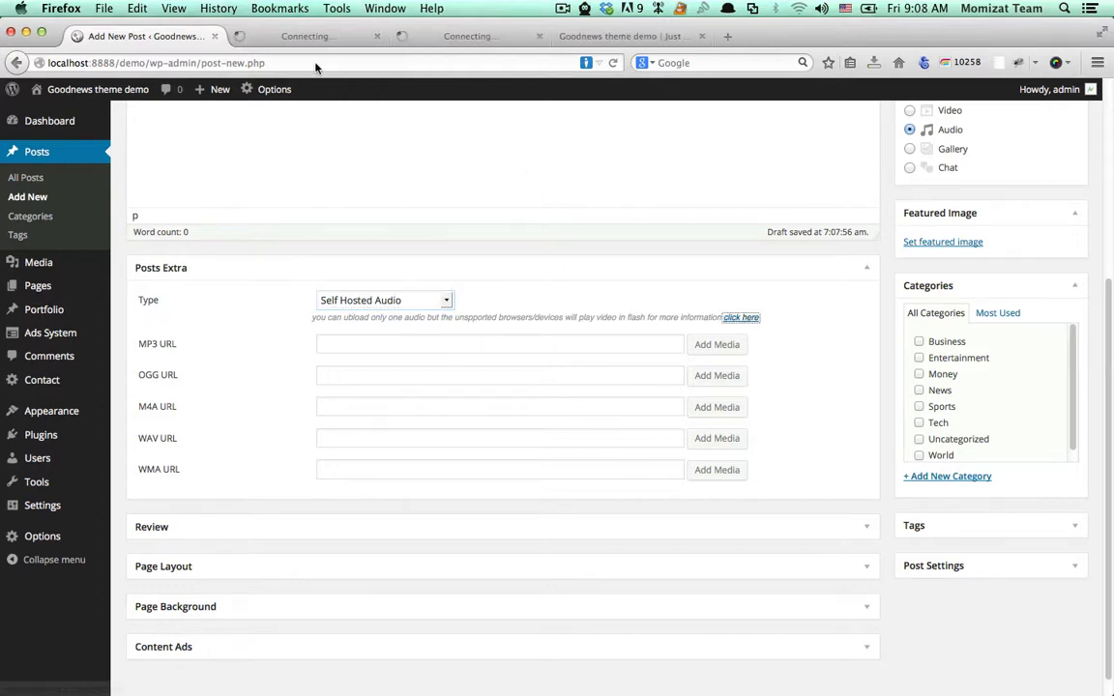
pyautogui.click(742, 317)
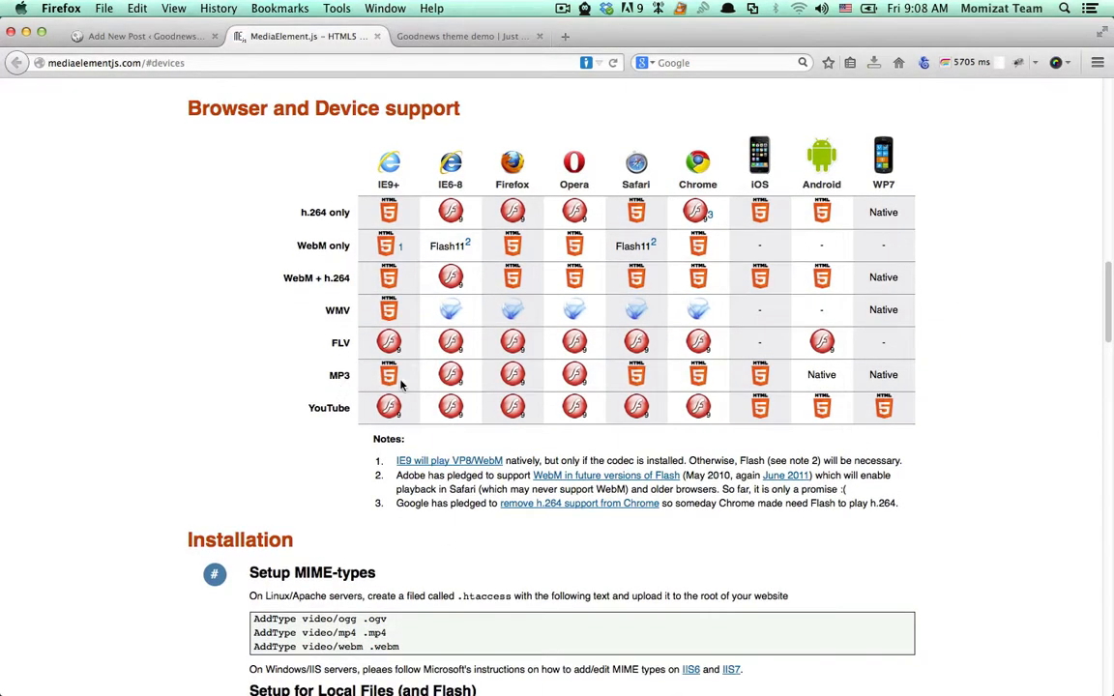
pyautogui.moveTo(834, 388)
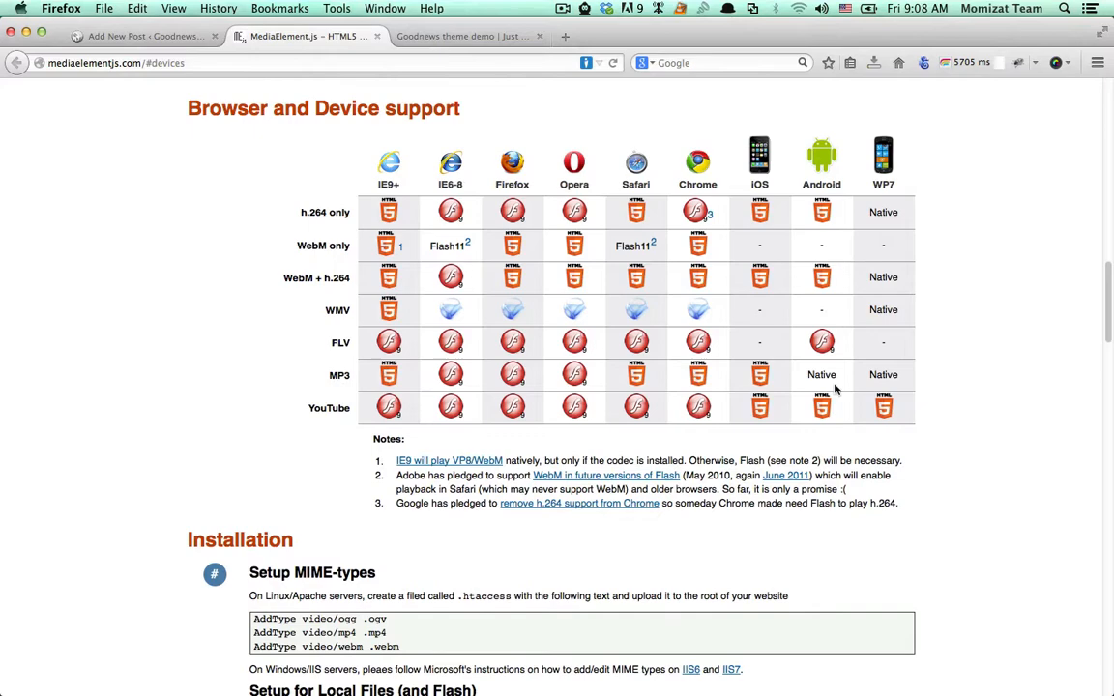
pyautogui.moveTo(687, 393)
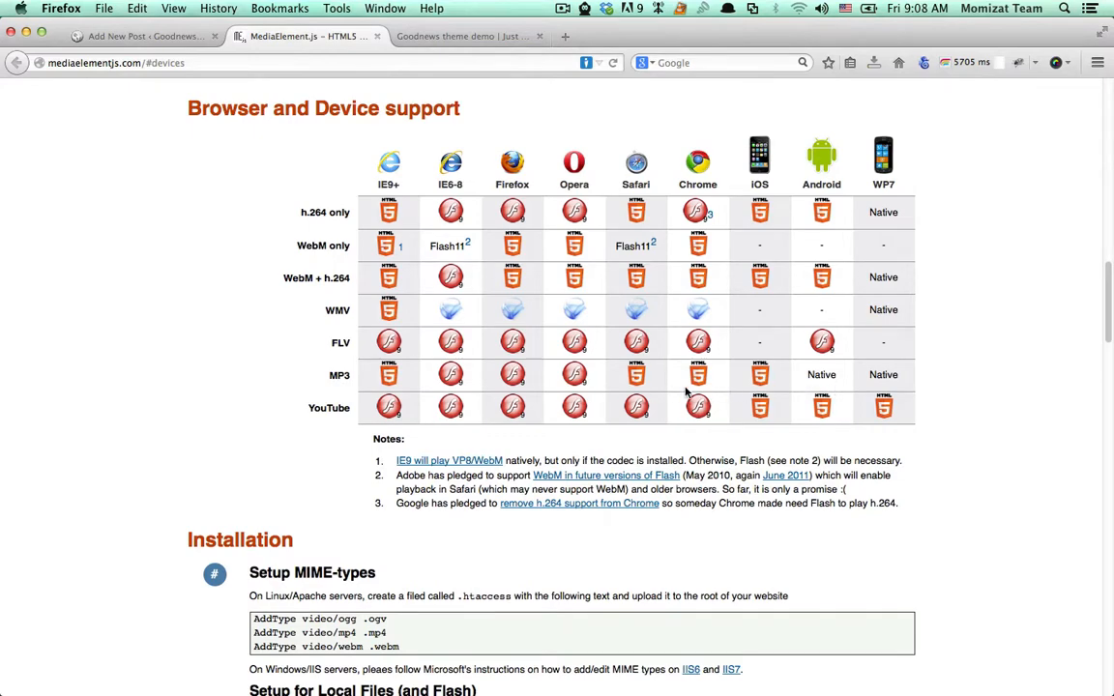
pyautogui.scroll(-3)
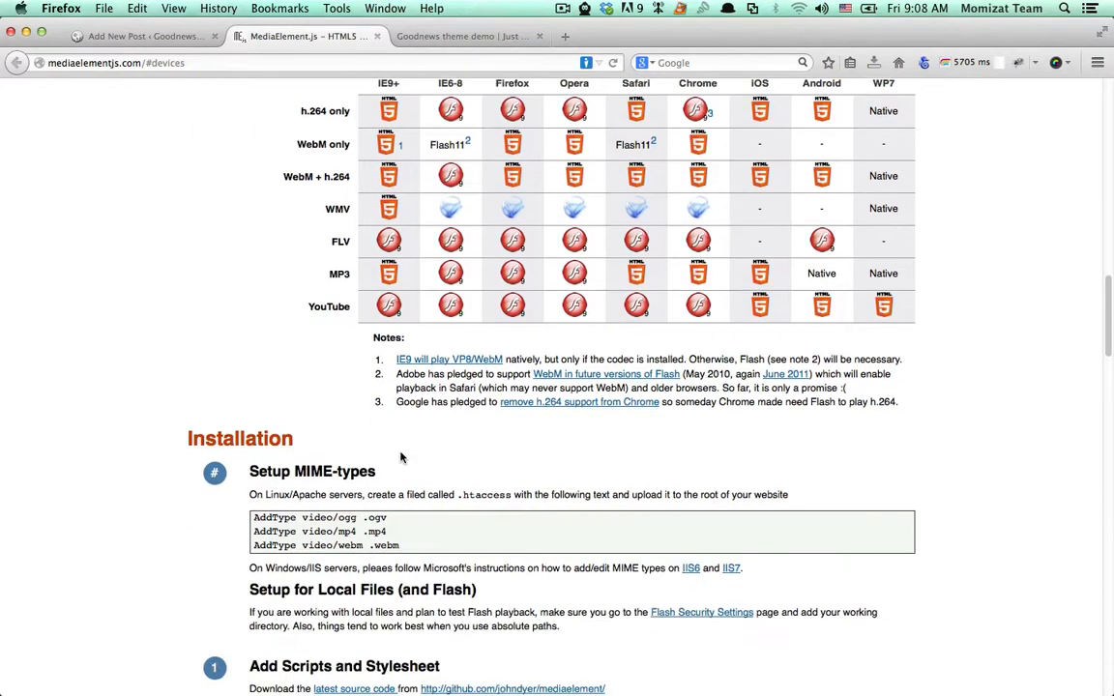
pyautogui.scroll(3)
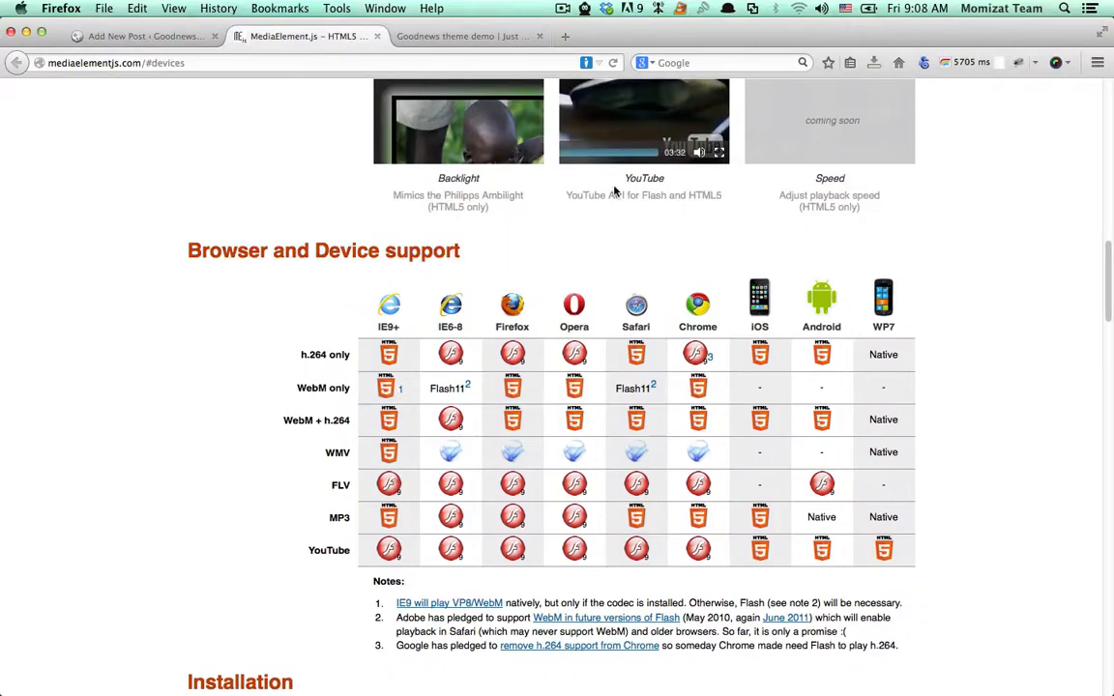
pyautogui.click(464, 36)
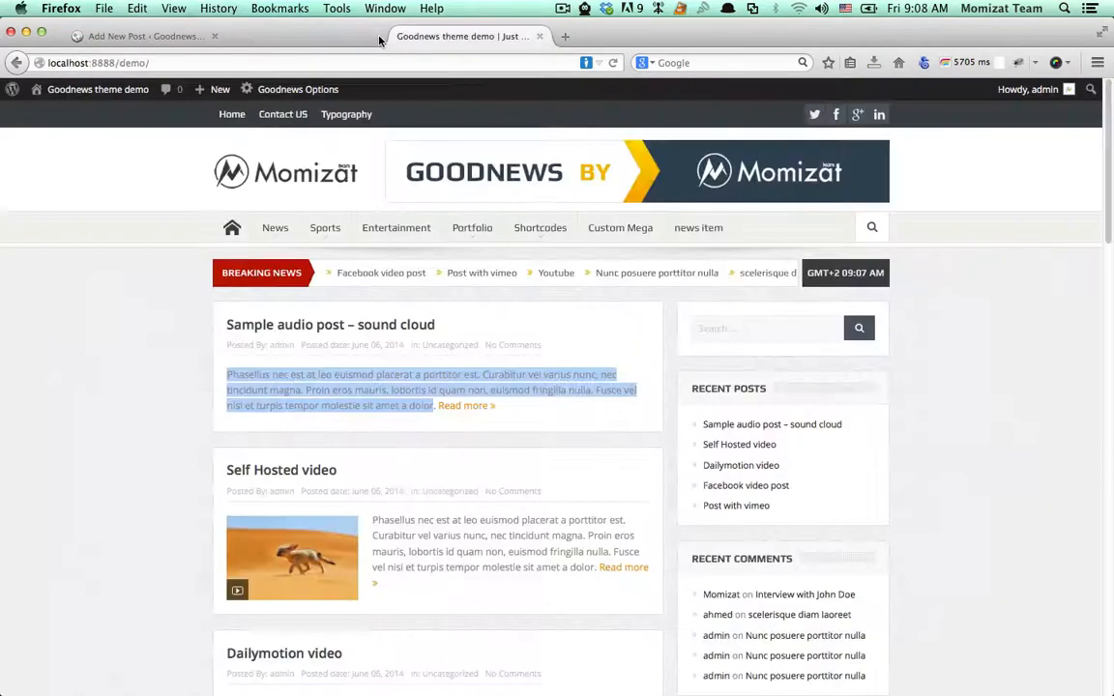
# - Insert audio.mp3 from the Media Library as the post's MP3 URL
pyautogui.click(145, 36)
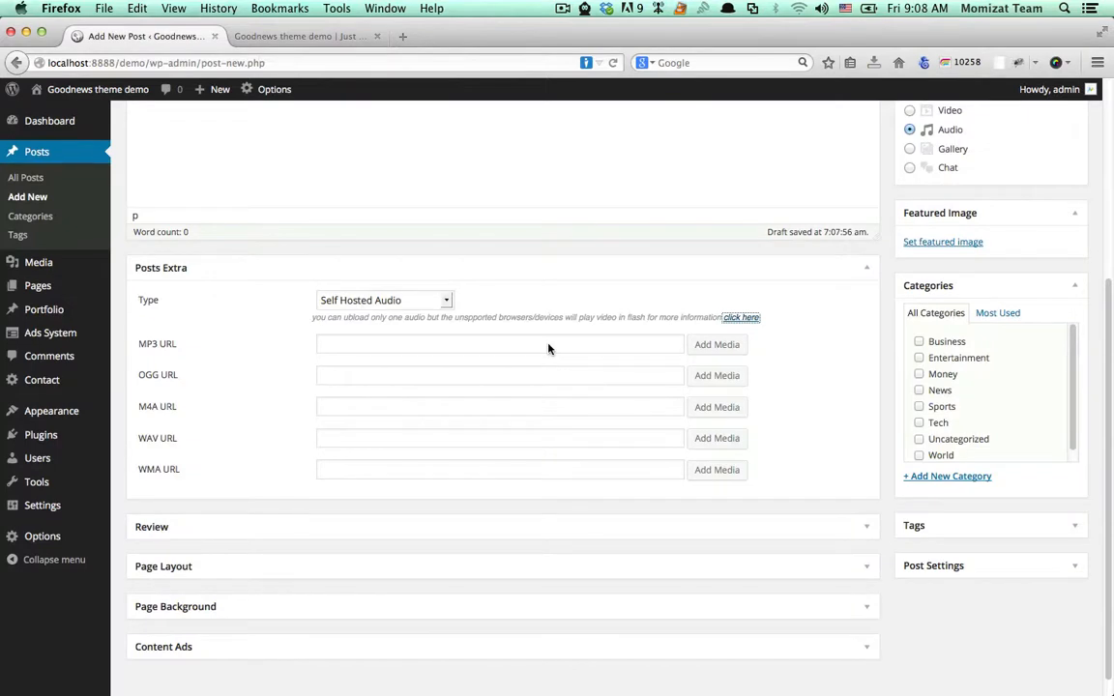
pyautogui.moveTo(481, 354)
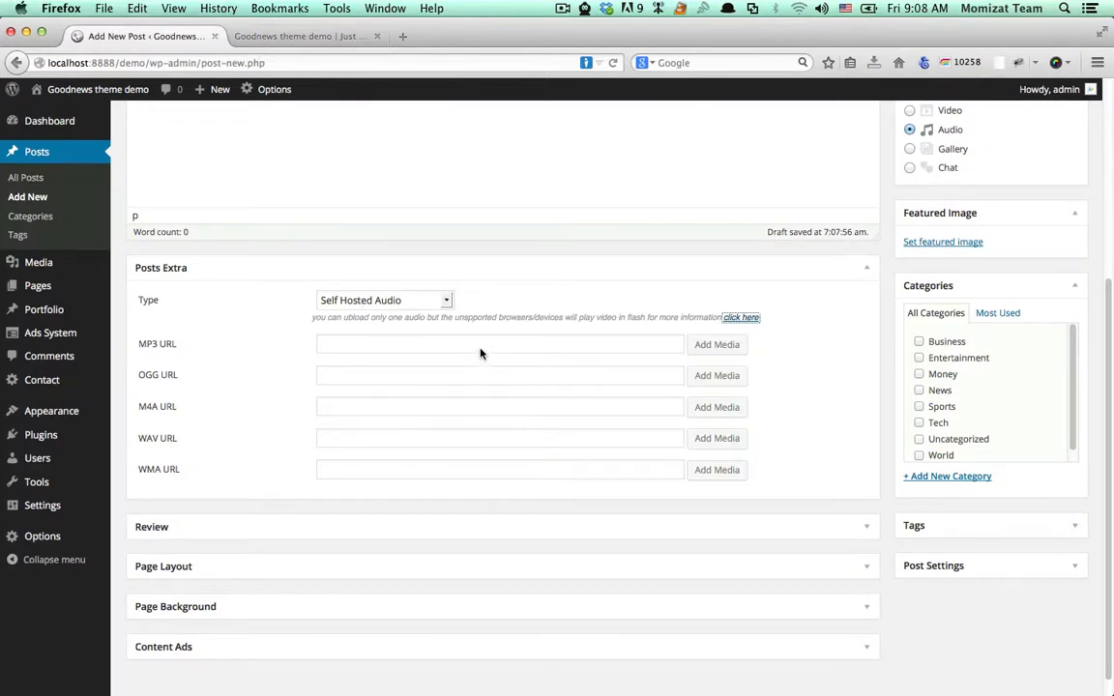
pyautogui.click(499, 344)
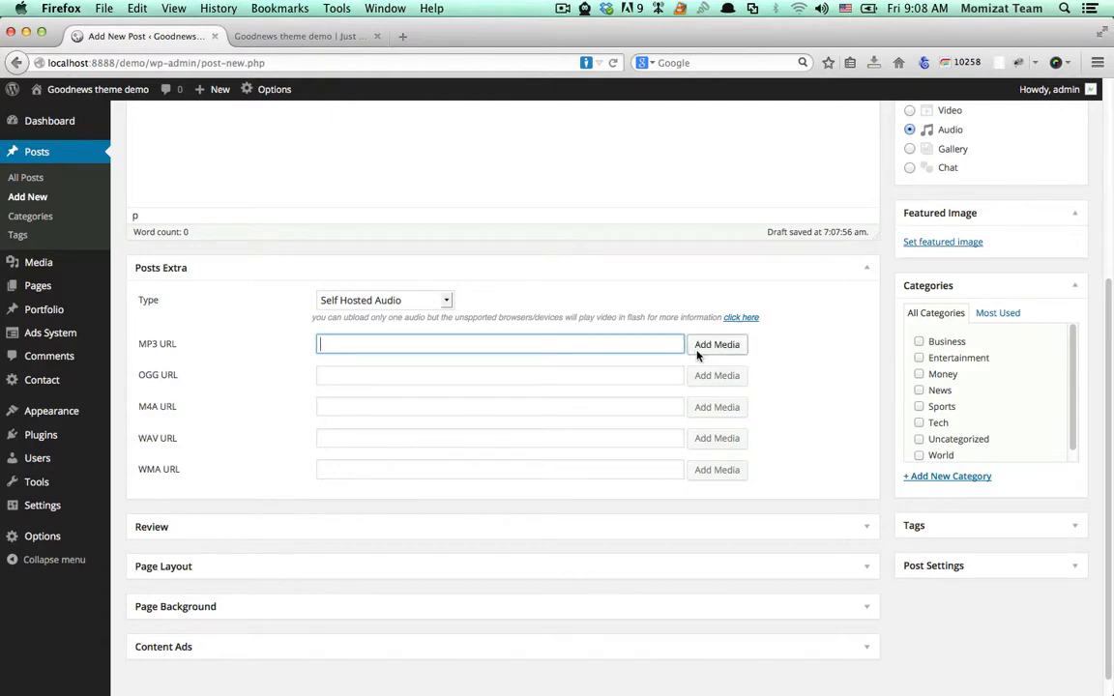
pyautogui.click(716, 345)
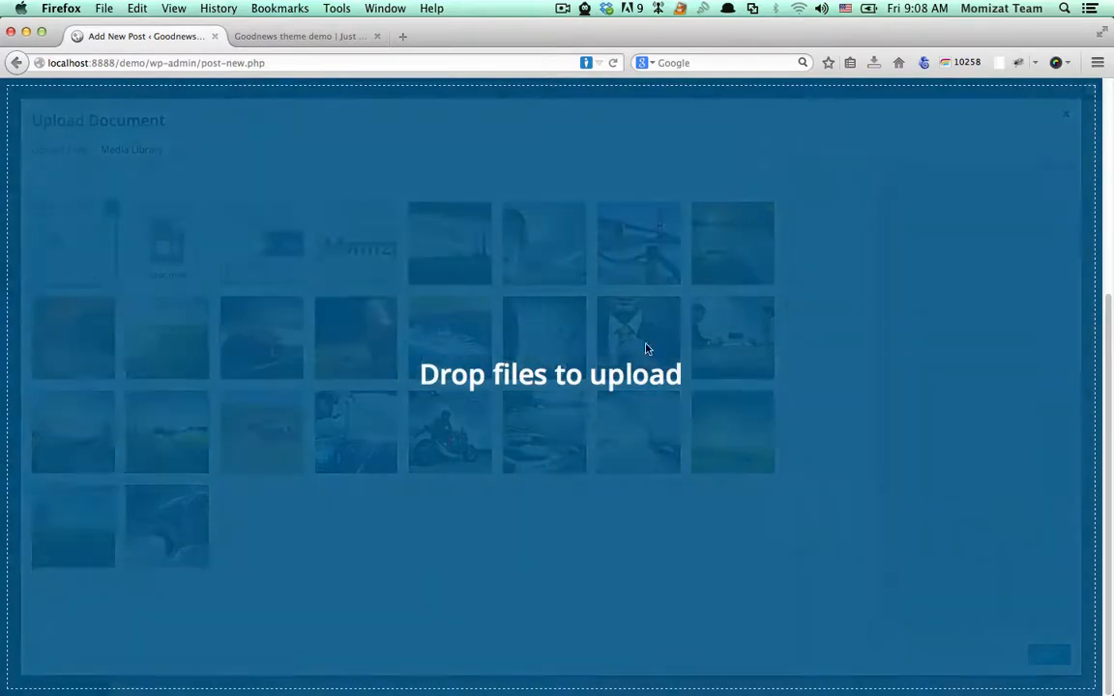
pyautogui.click(72, 243)
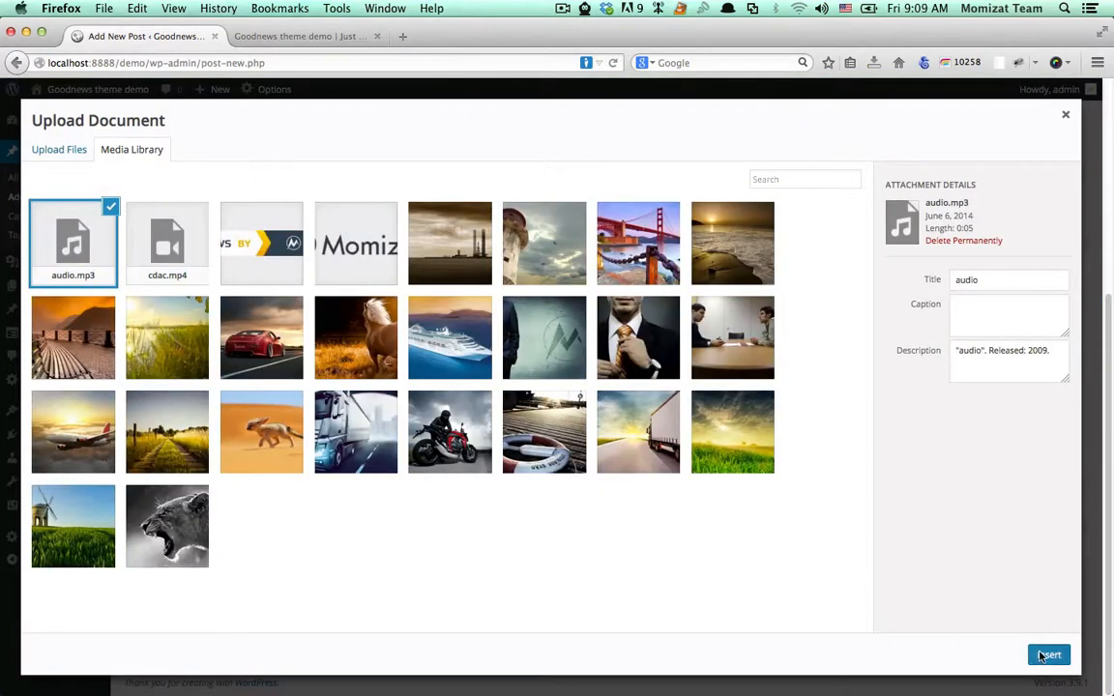
pyautogui.click(1048, 655)
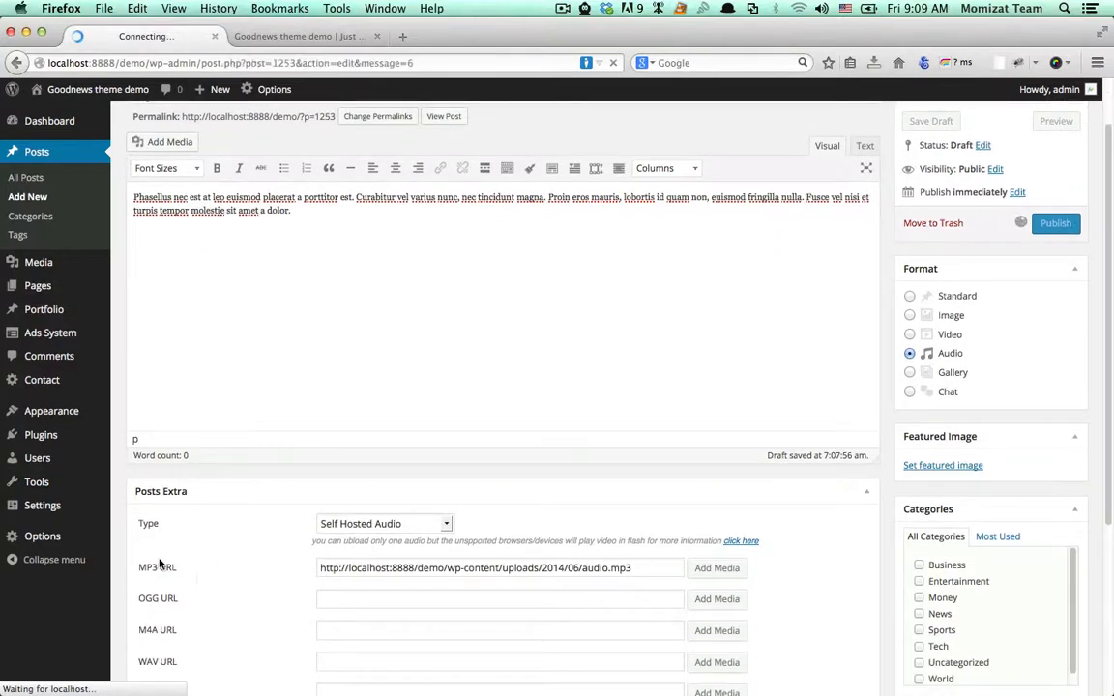
# - Publish My audio and load the Goodnews front page in a new tab
pyautogui.click(1055, 223)
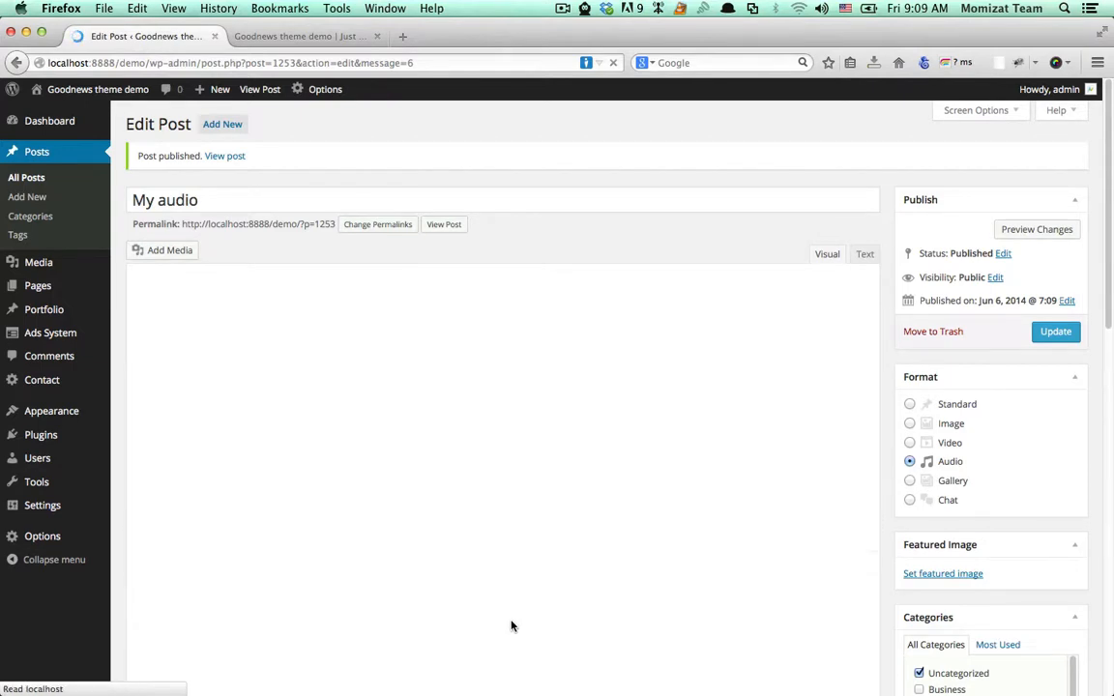
pyautogui.scroll(-3)
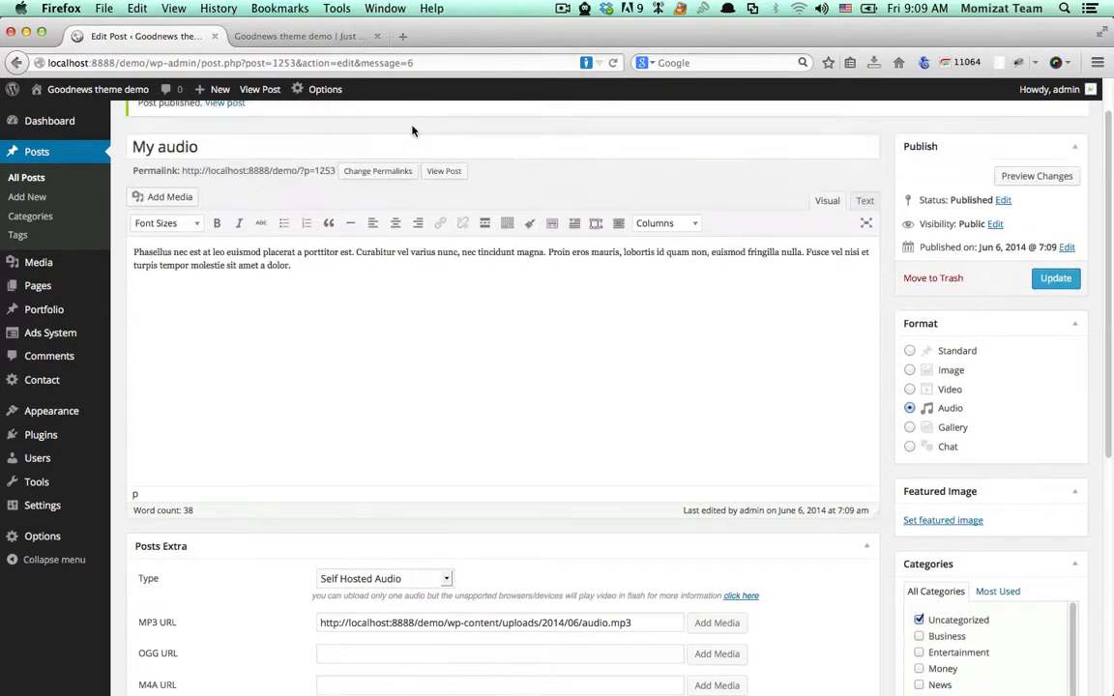
pyautogui.click(300, 36)
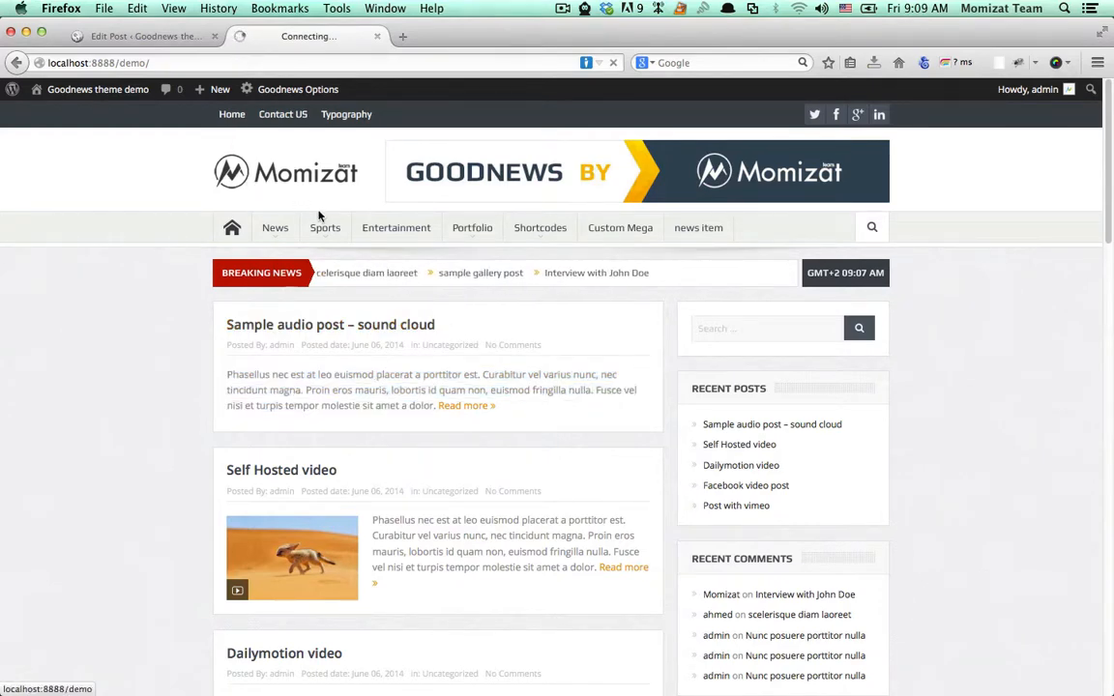
pyautogui.click(330, 324)
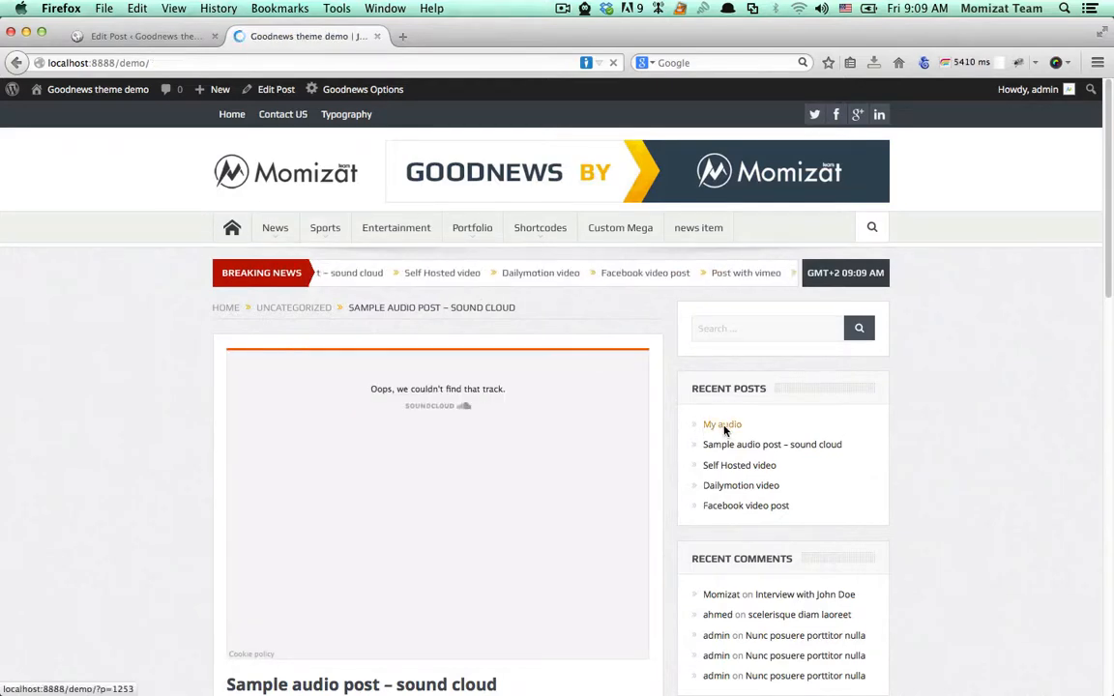
# - Open My audio from Recent Posts, play its audio track, and return to the editor
pyautogui.click(723, 425)
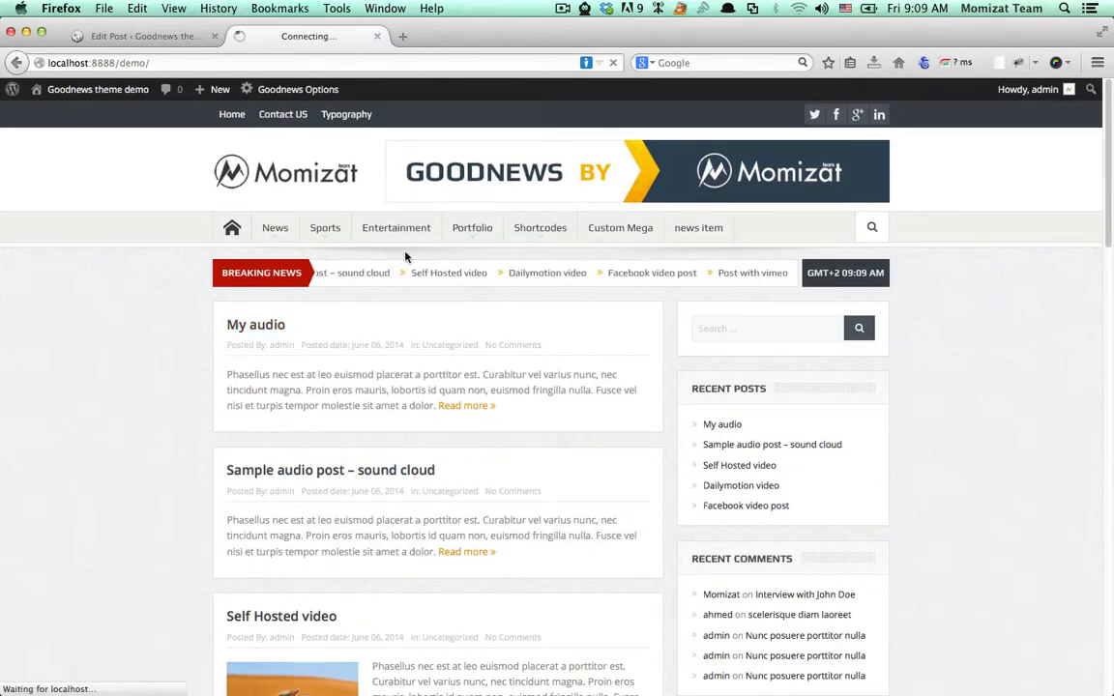
pyautogui.click(255, 324)
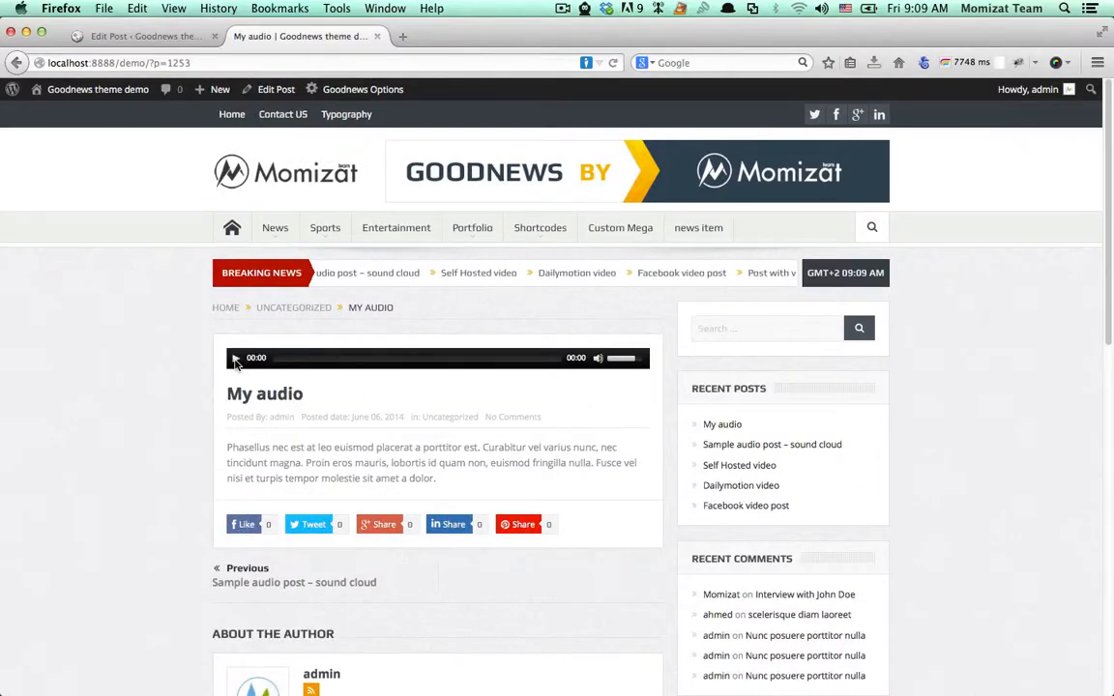
pyautogui.click(235, 358)
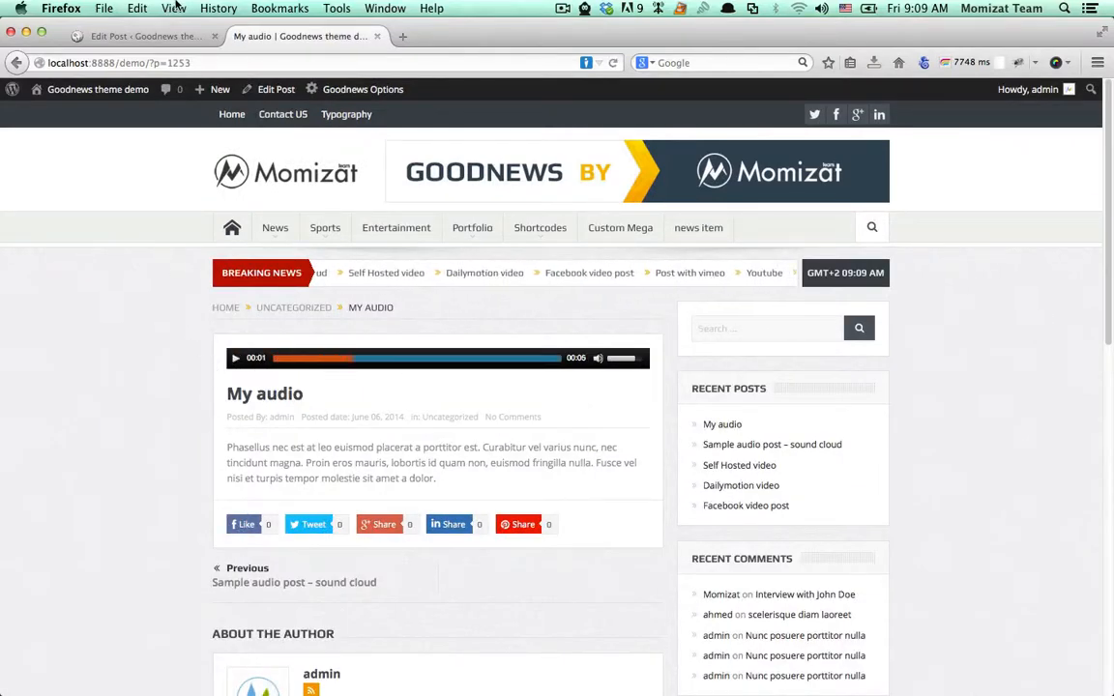
pyautogui.click(276, 89)
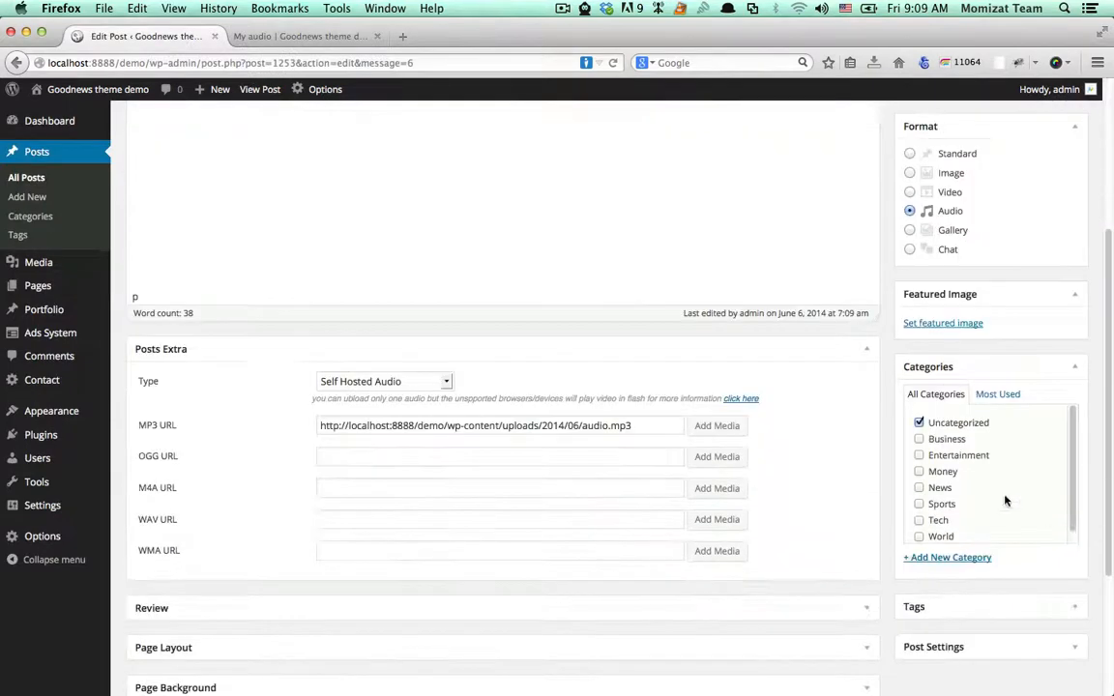
# - Make the cruise ship picture the featured image of the My audio post
pyautogui.click(943, 323)
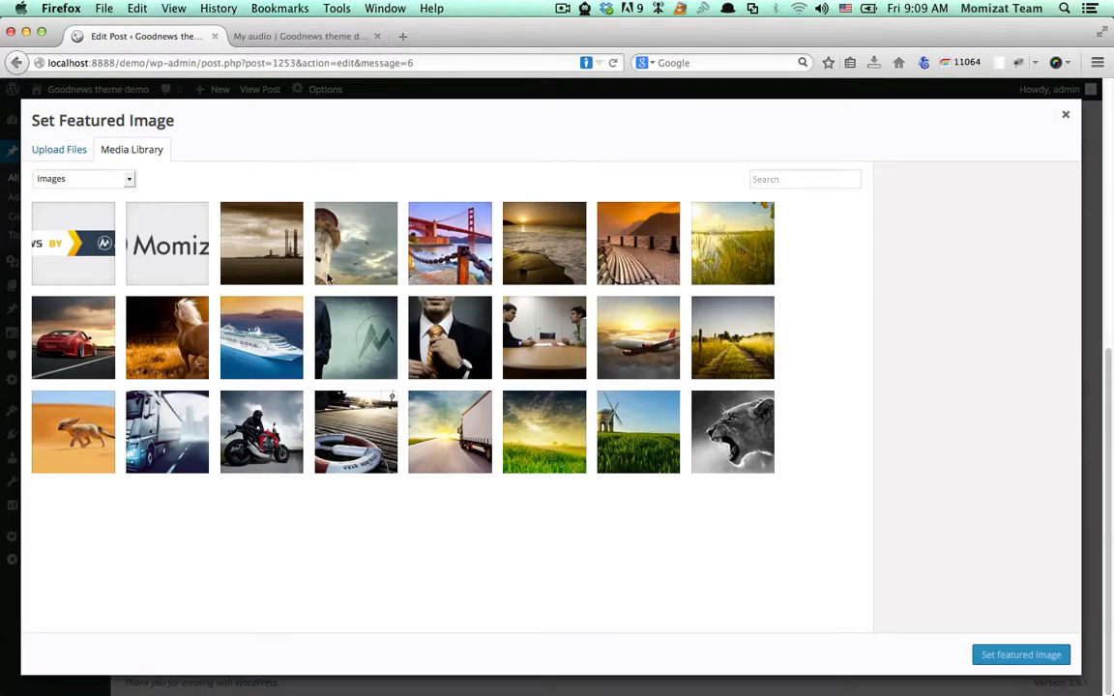
pyautogui.moveTo(276, 353)
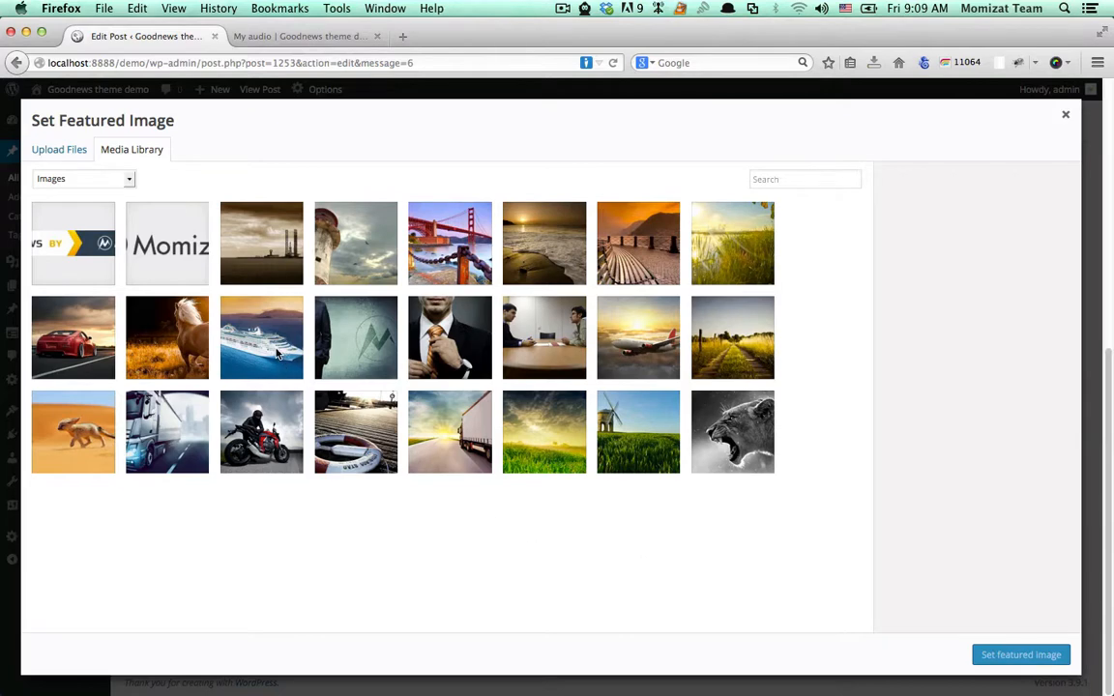
pyautogui.click(261, 338)
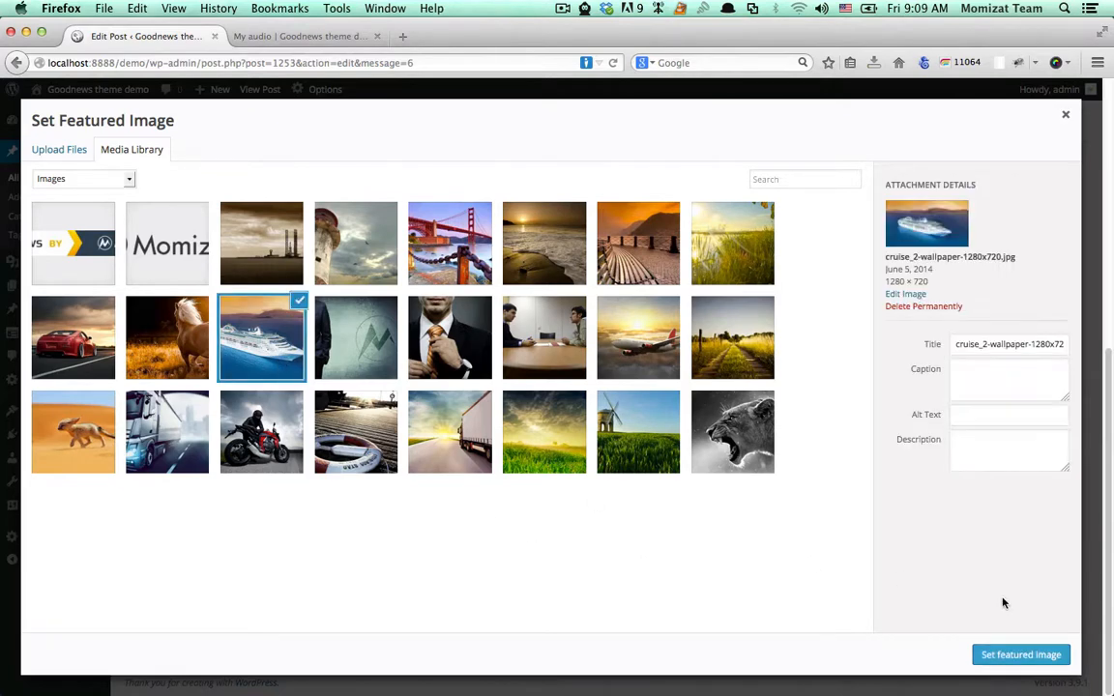
pyautogui.click(1020, 655)
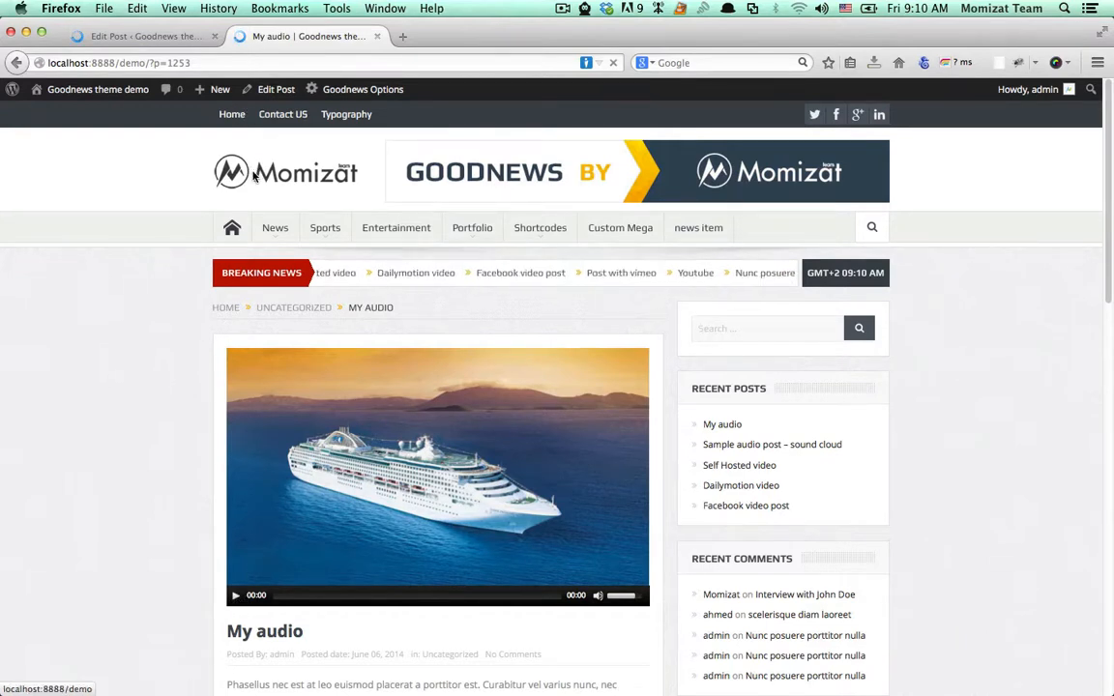
# - Check the front page shows My audio's cruise thumbnail, then return to the editor
pyautogui.click(236, 595)
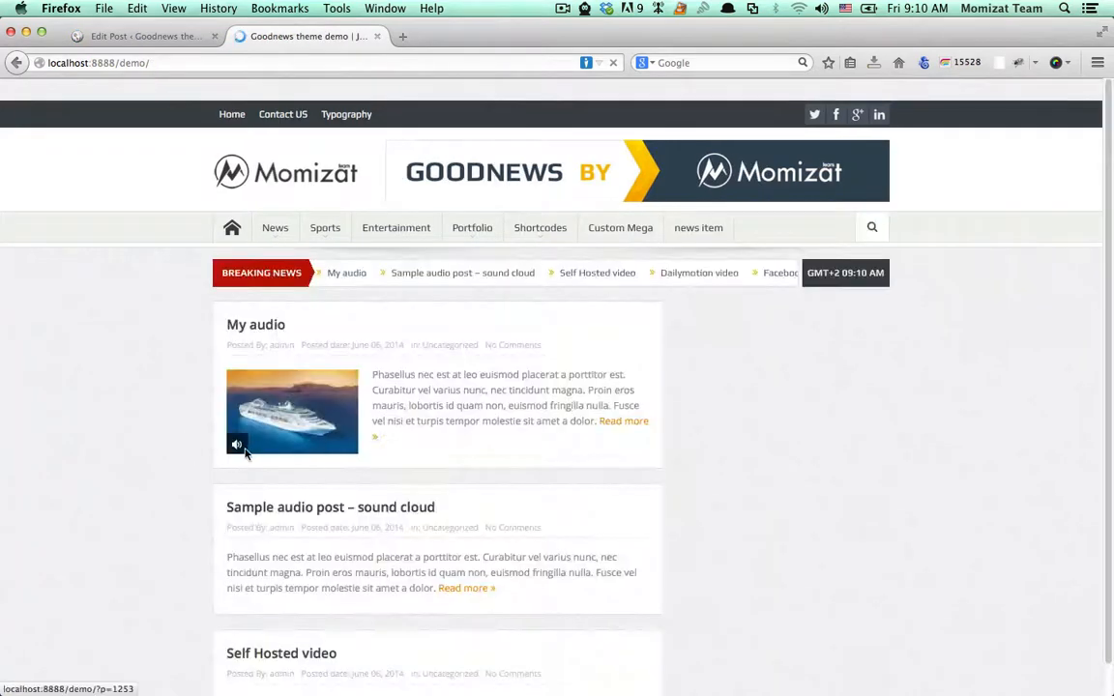
pyautogui.moveTo(285, 446)
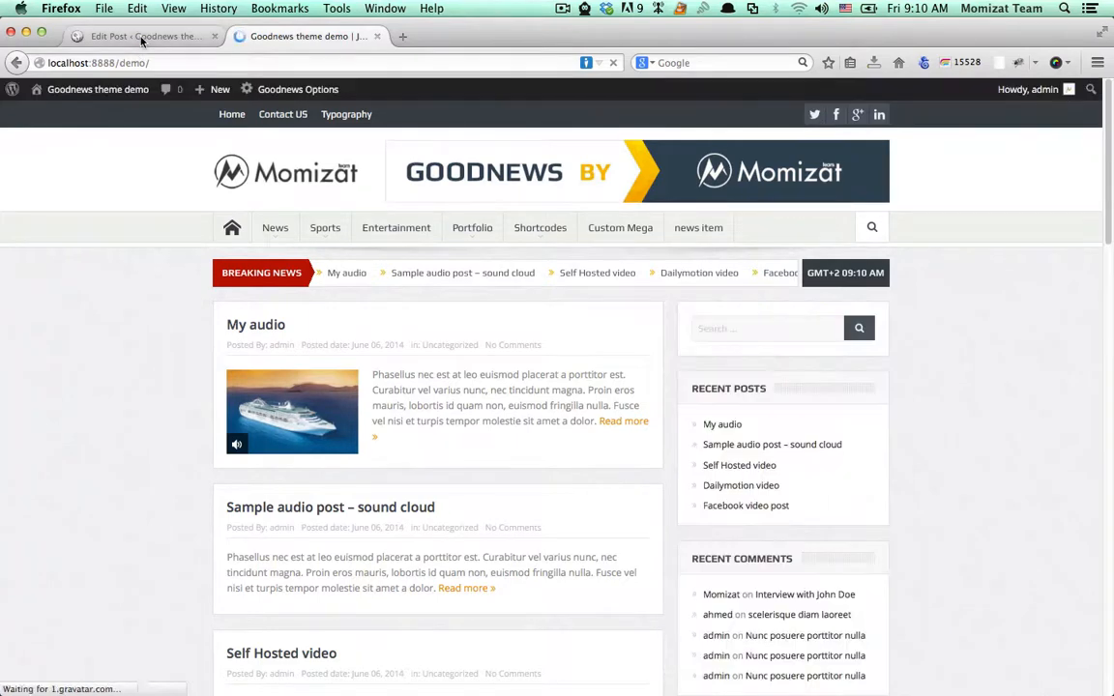
pyautogui.click(145, 36)
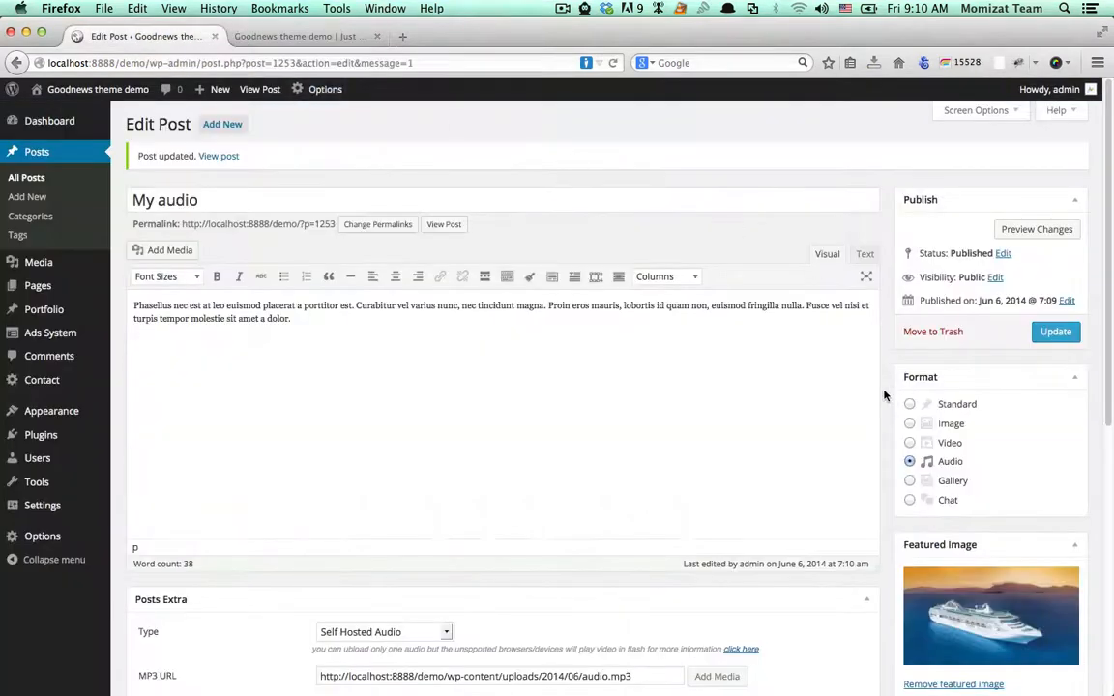
pyautogui.moveTo(578, 15)
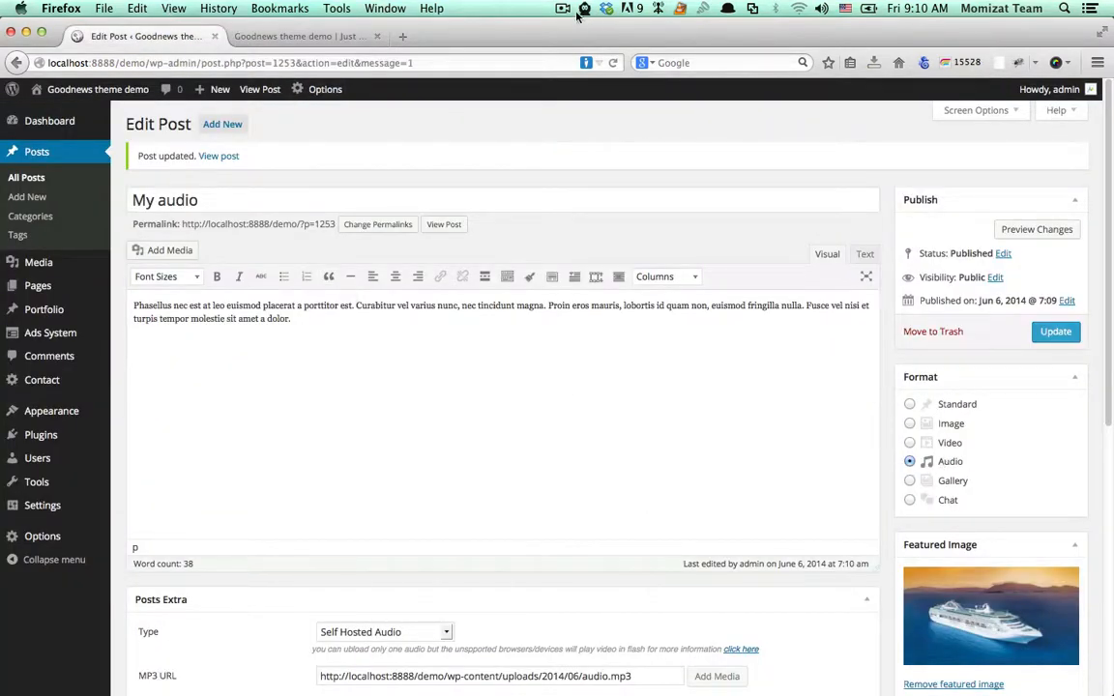